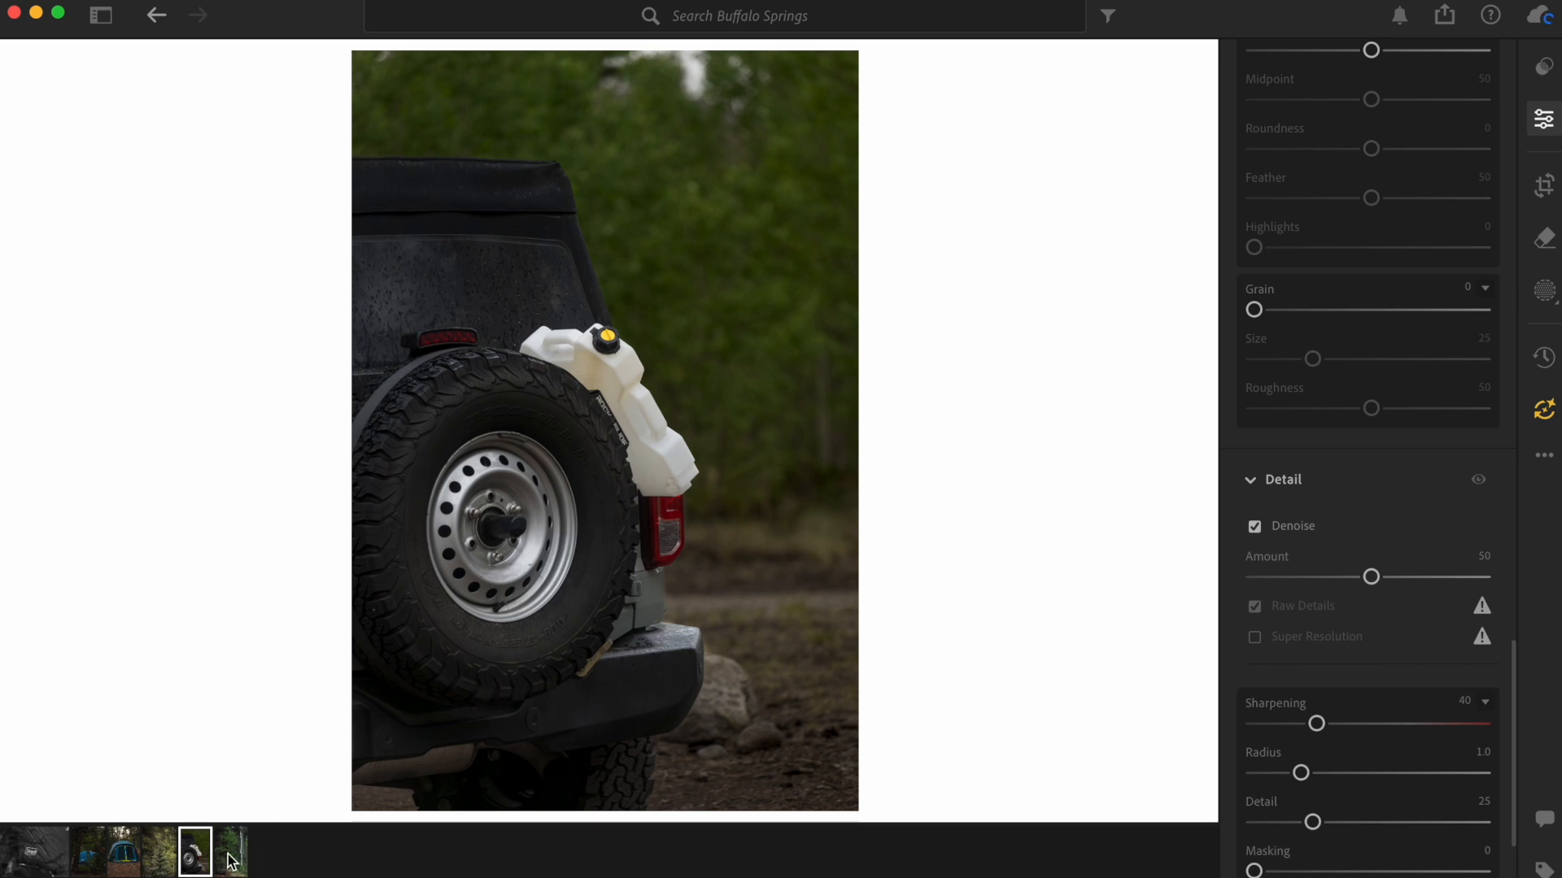
Review the aspen and pine tree photos, return to the Bronco photo and bring up its actions menu.
{"action": "left_click", "coordinate": [230, 852]}
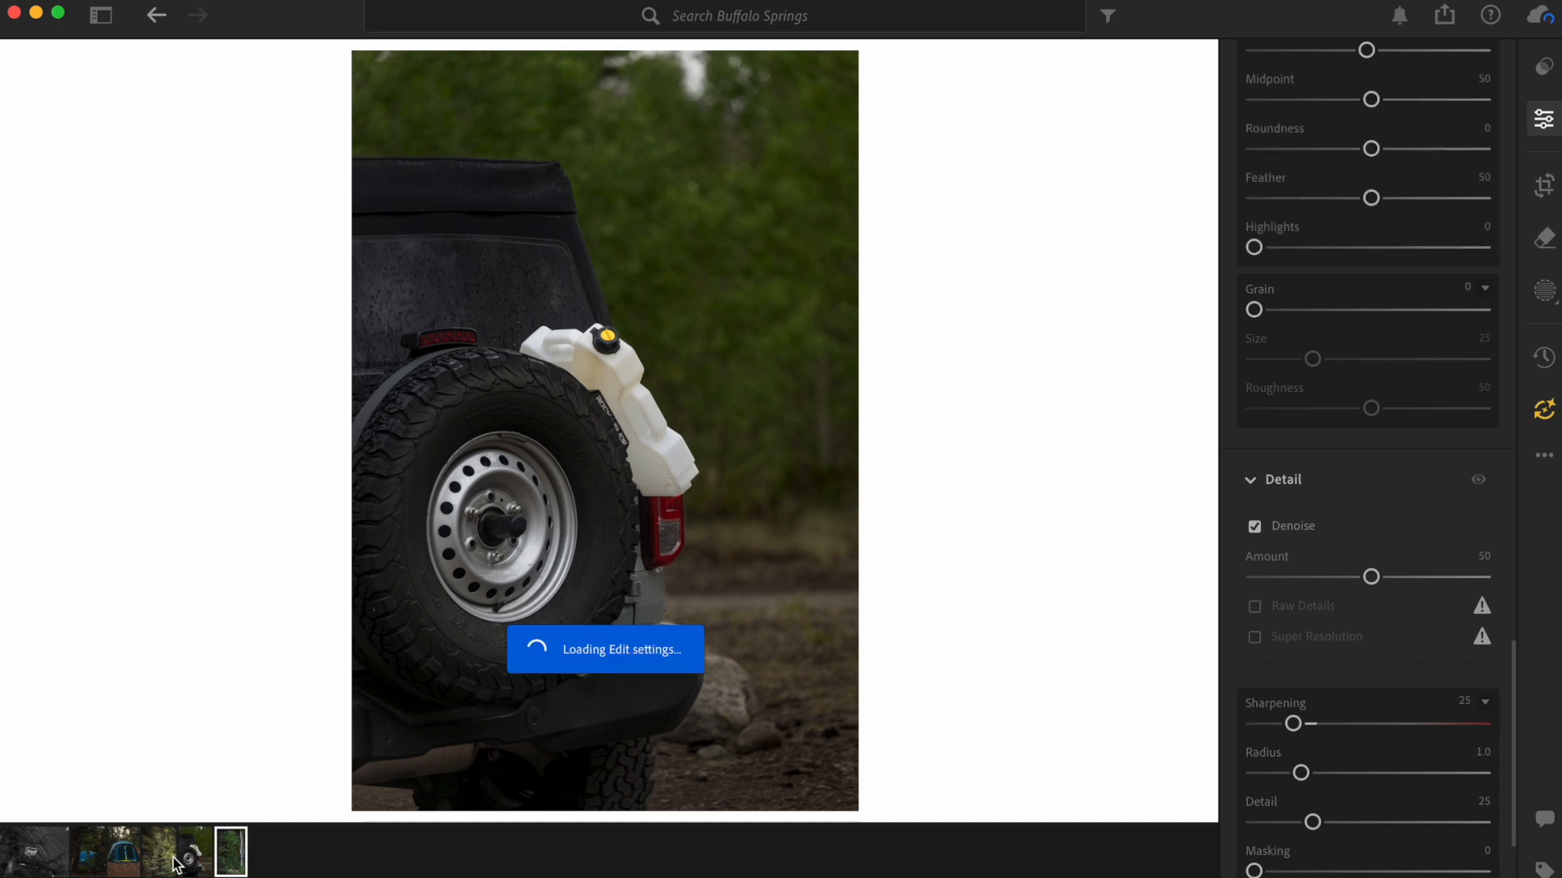
{"action": "left_click", "coordinate": [229, 852]}
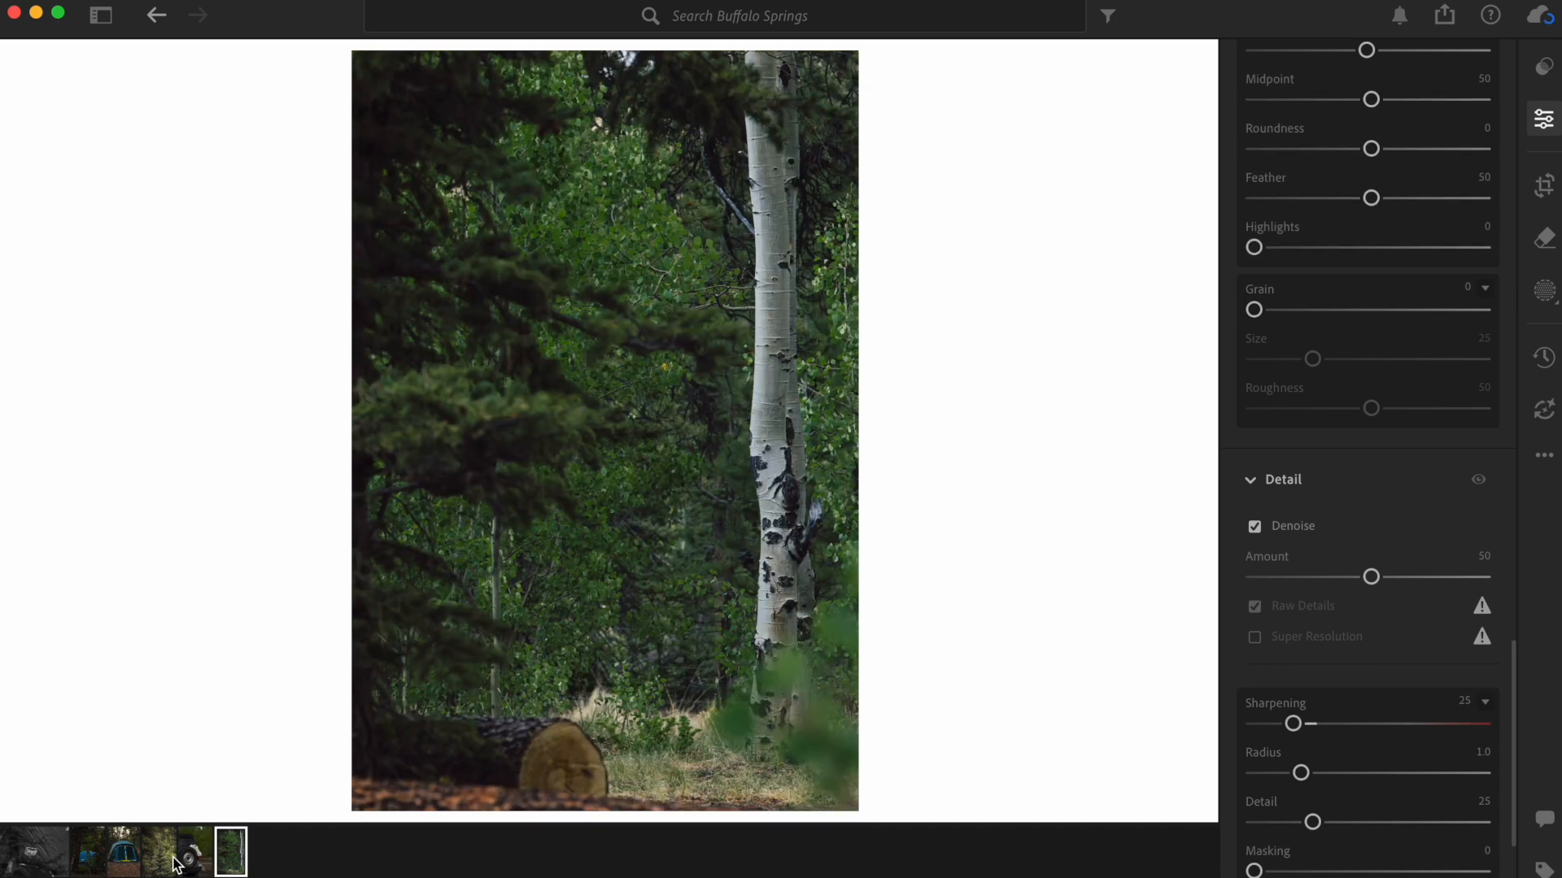
{"action": "left_click", "coordinate": [160, 850]}
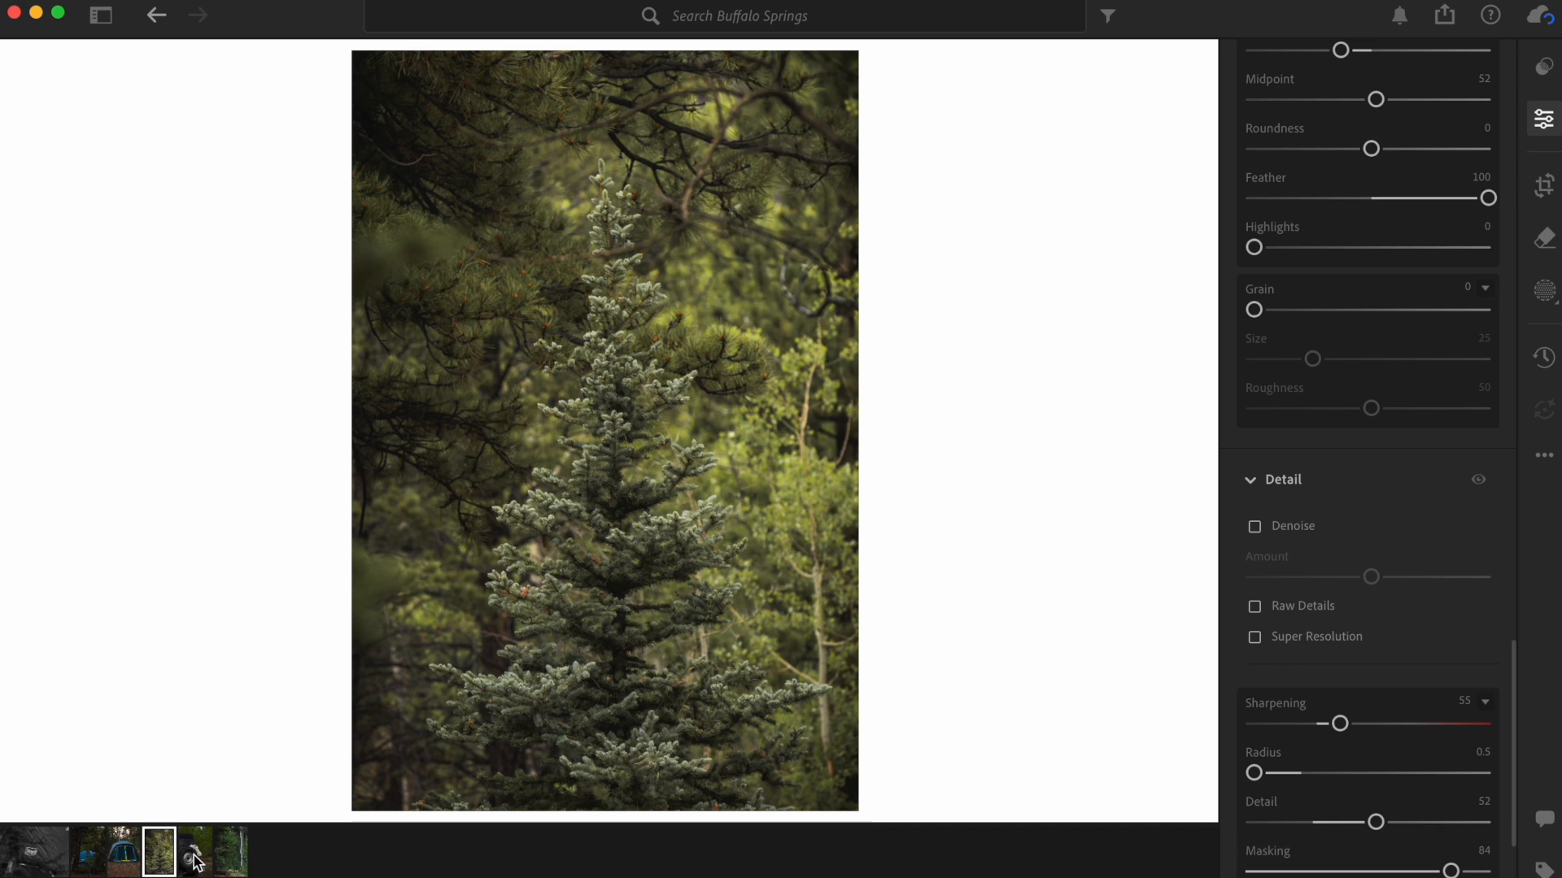
{"action": "left_click", "coordinate": [1254, 525]}
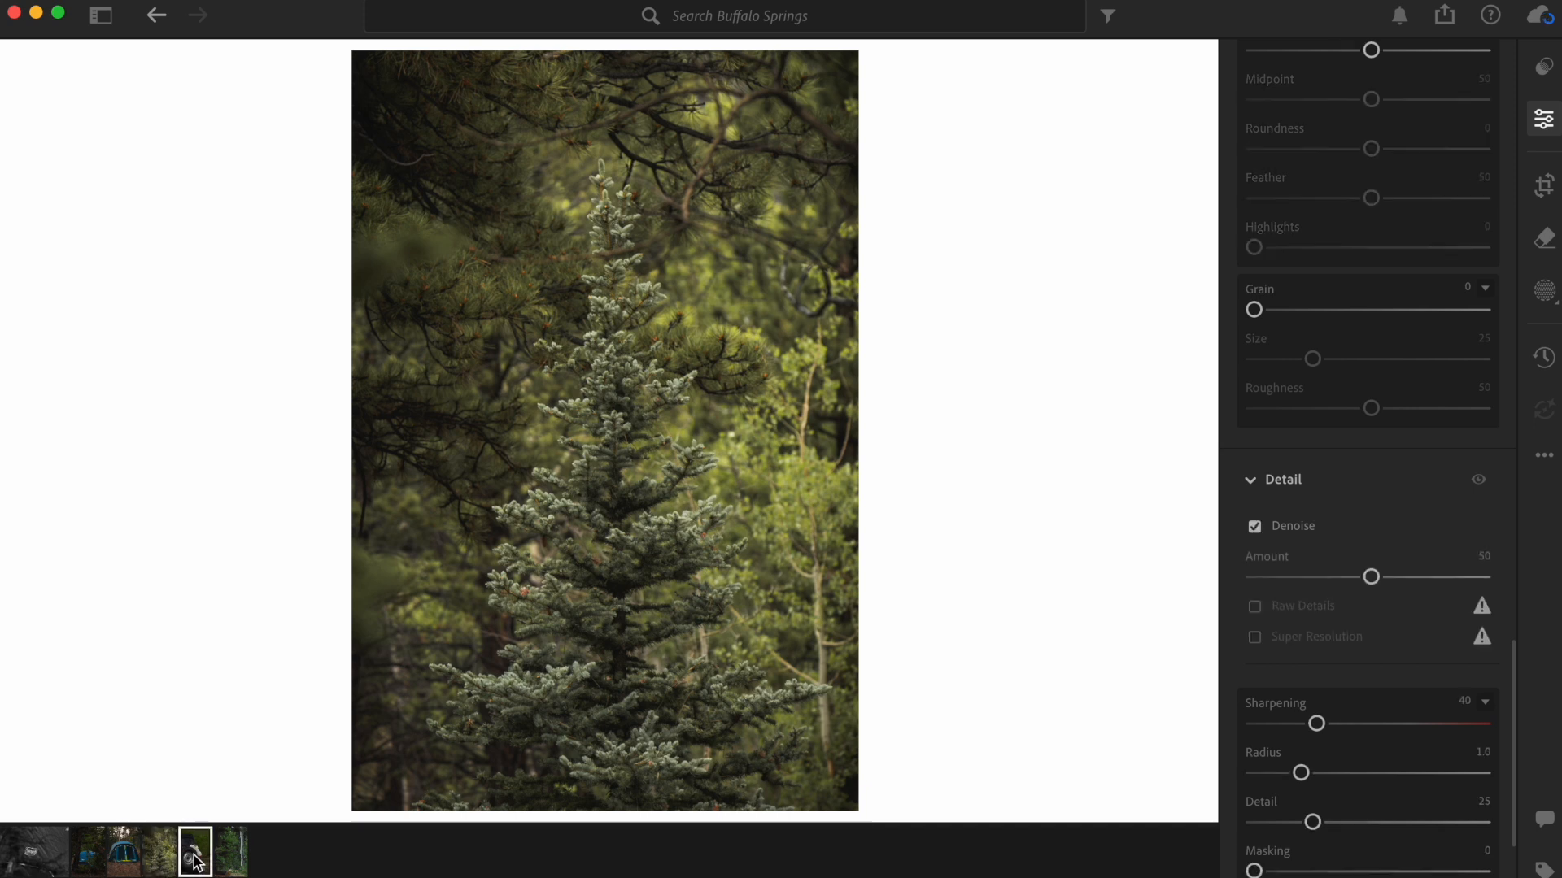
{"action": "left_click", "coordinate": [1254, 605]}
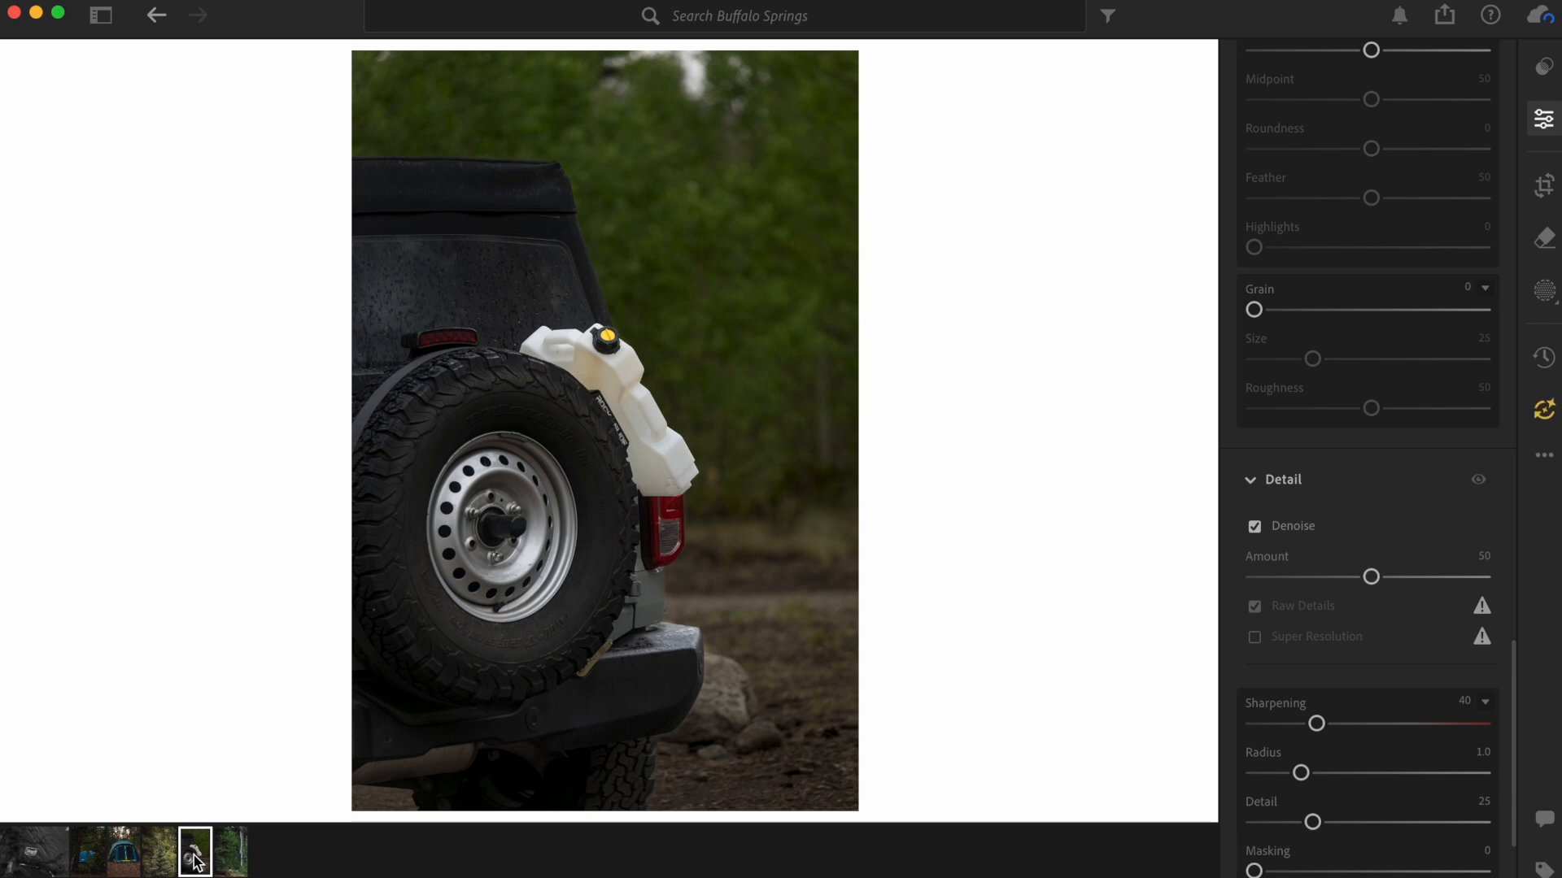
{"action": "right_click", "coordinate": [194, 854]}
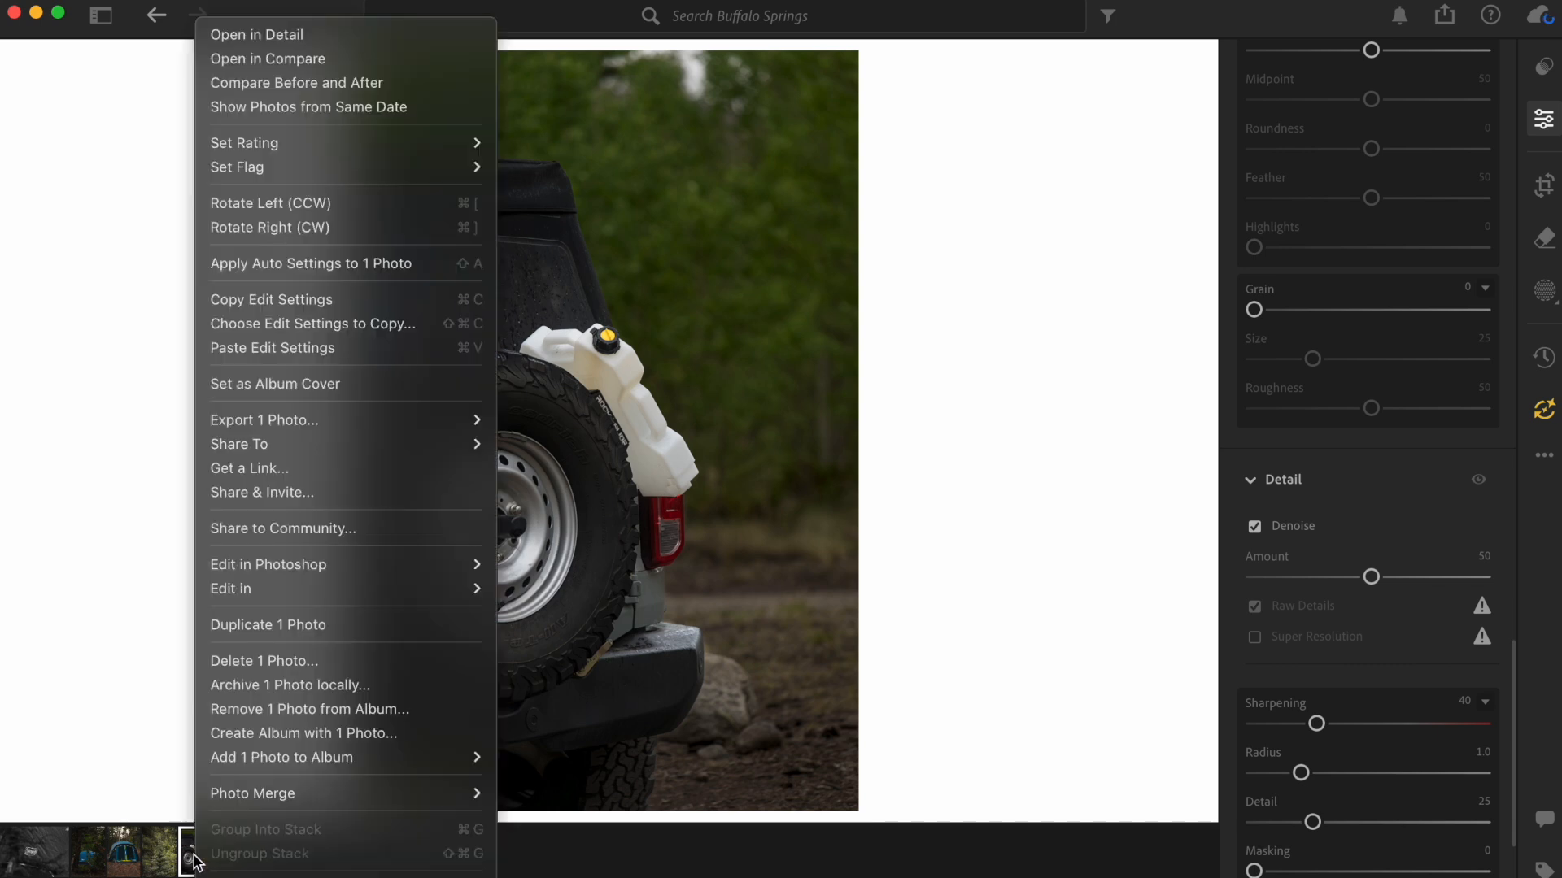
{"action": "mouse_move", "coordinate": [290, 660]}
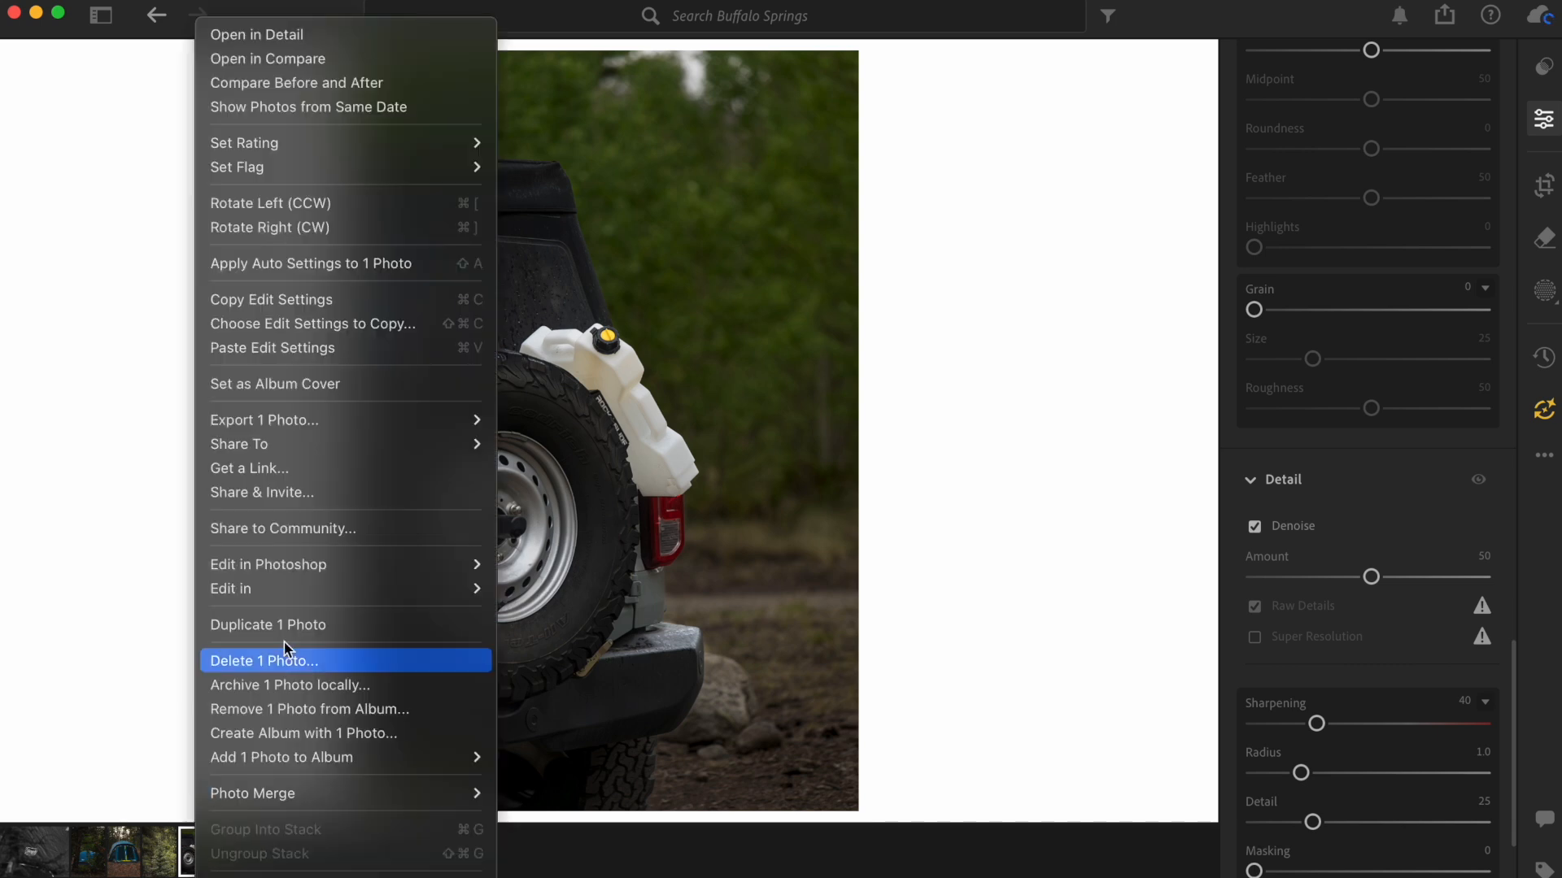
{"action": "mouse_move", "coordinate": [333, 323]}
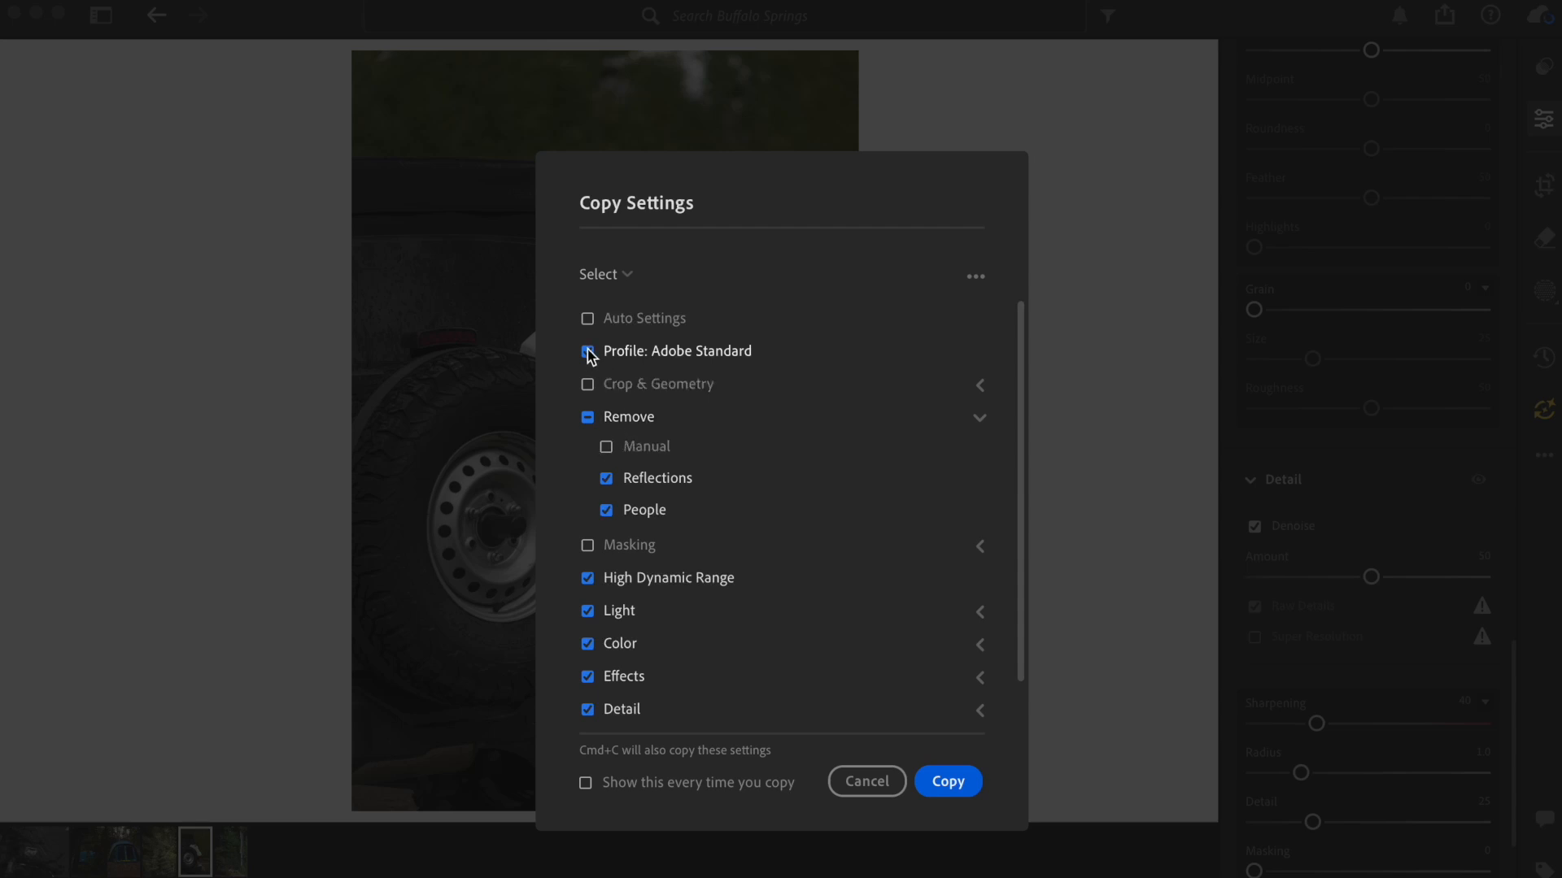
Exclude the profile and High Dynamic Range, keep only Detail's Denoise, Raw Details and Super Resolution, and copy.
{"action": "left_click", "coordinate": [587, 352]}
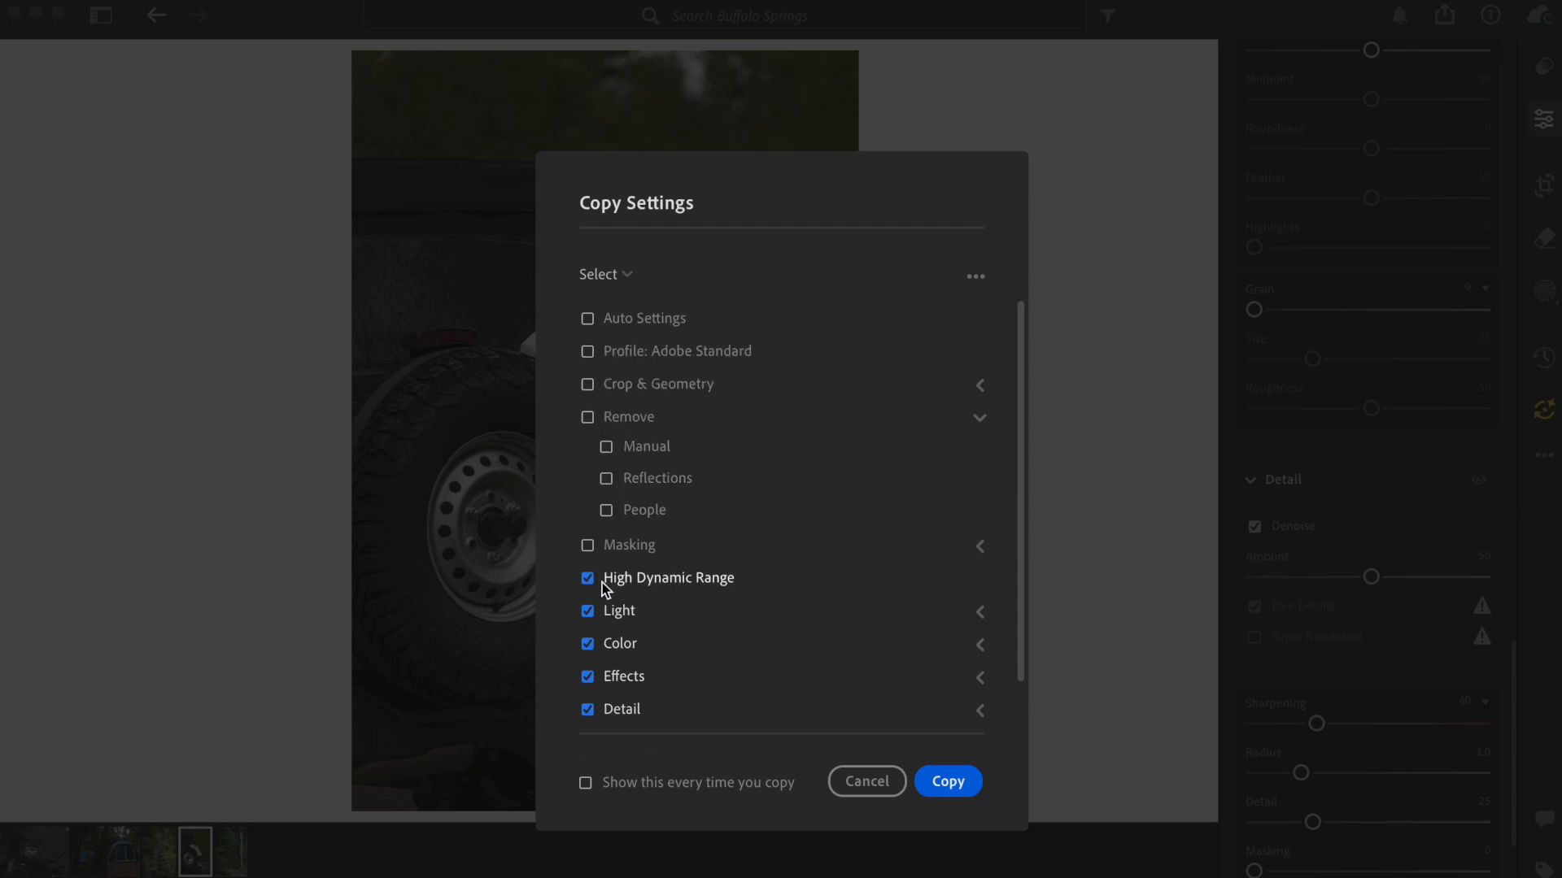
{"action": "left_click", "coordinate": [587, 577]}
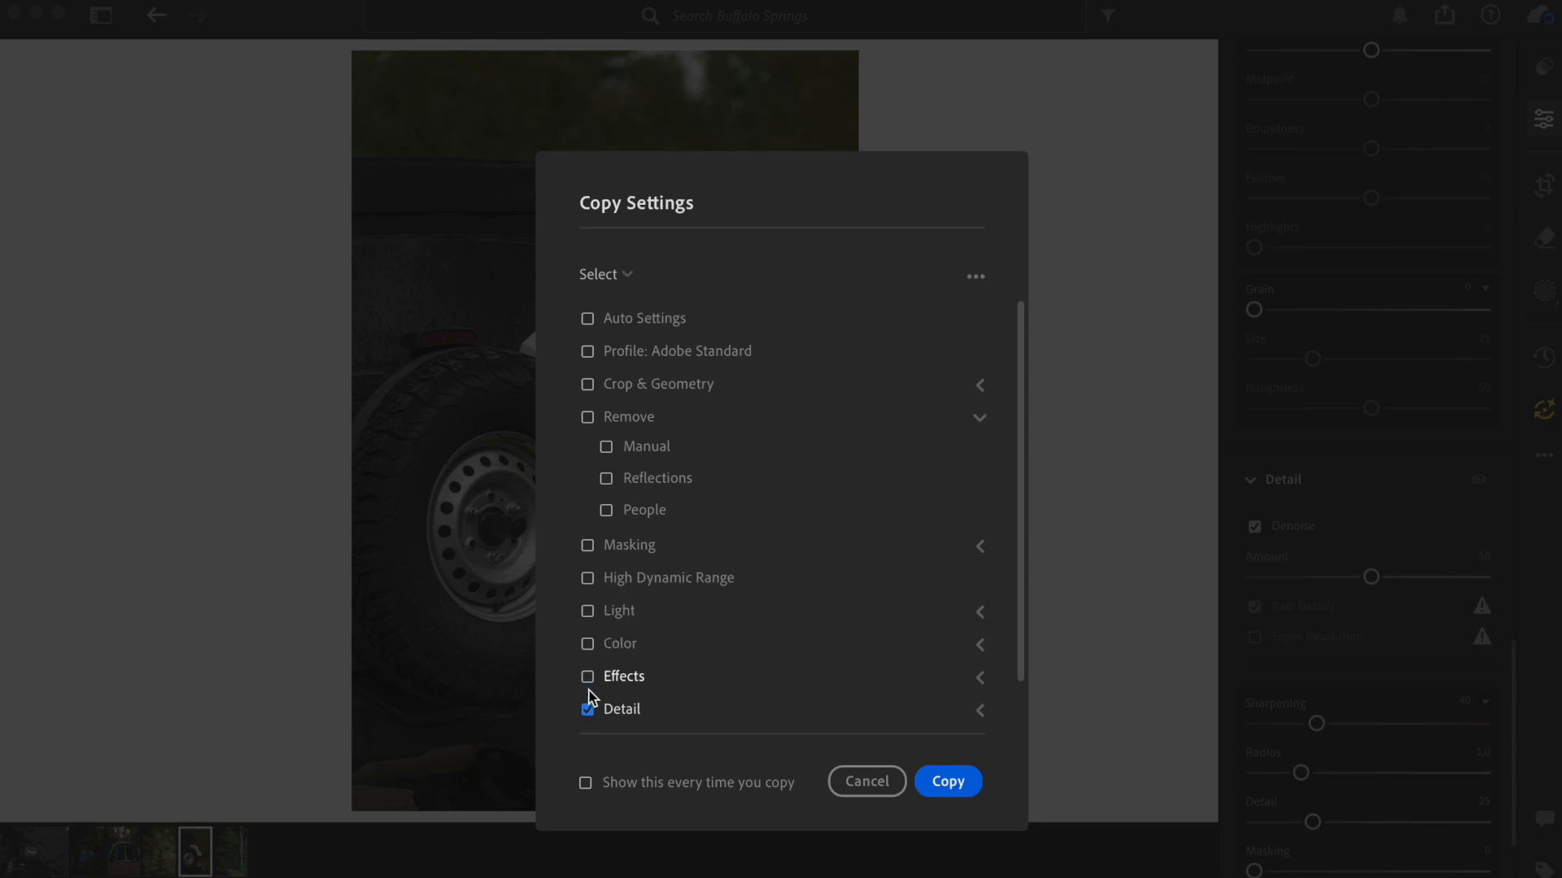
{"action": "scroll", "scroll_direction": "down", "scroll_amount": 3}
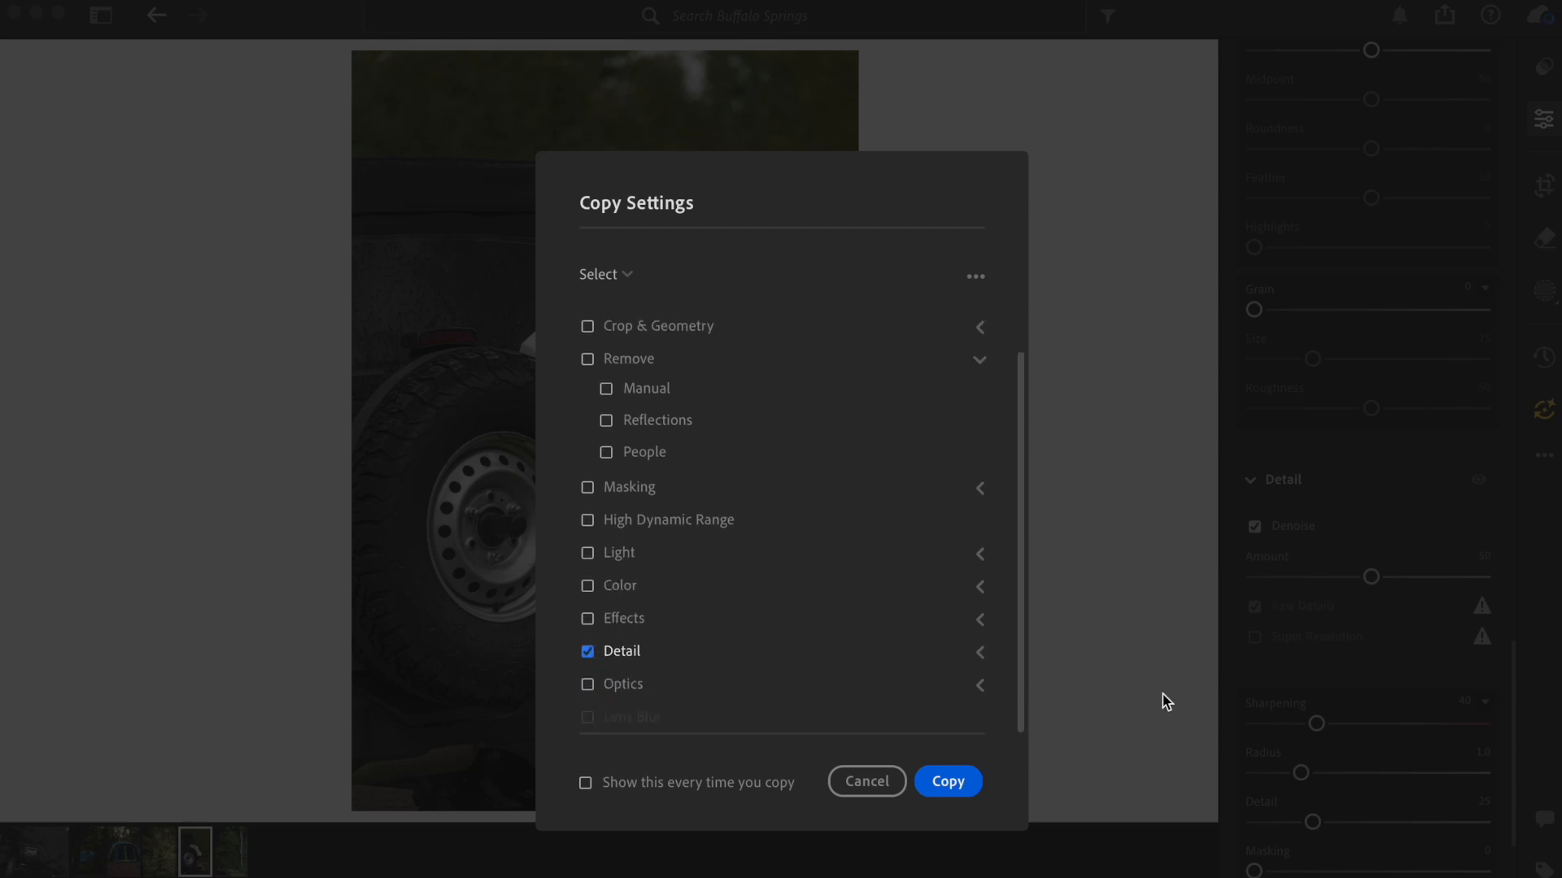
{"action": "left_click", "coordinate": [978, 653]}
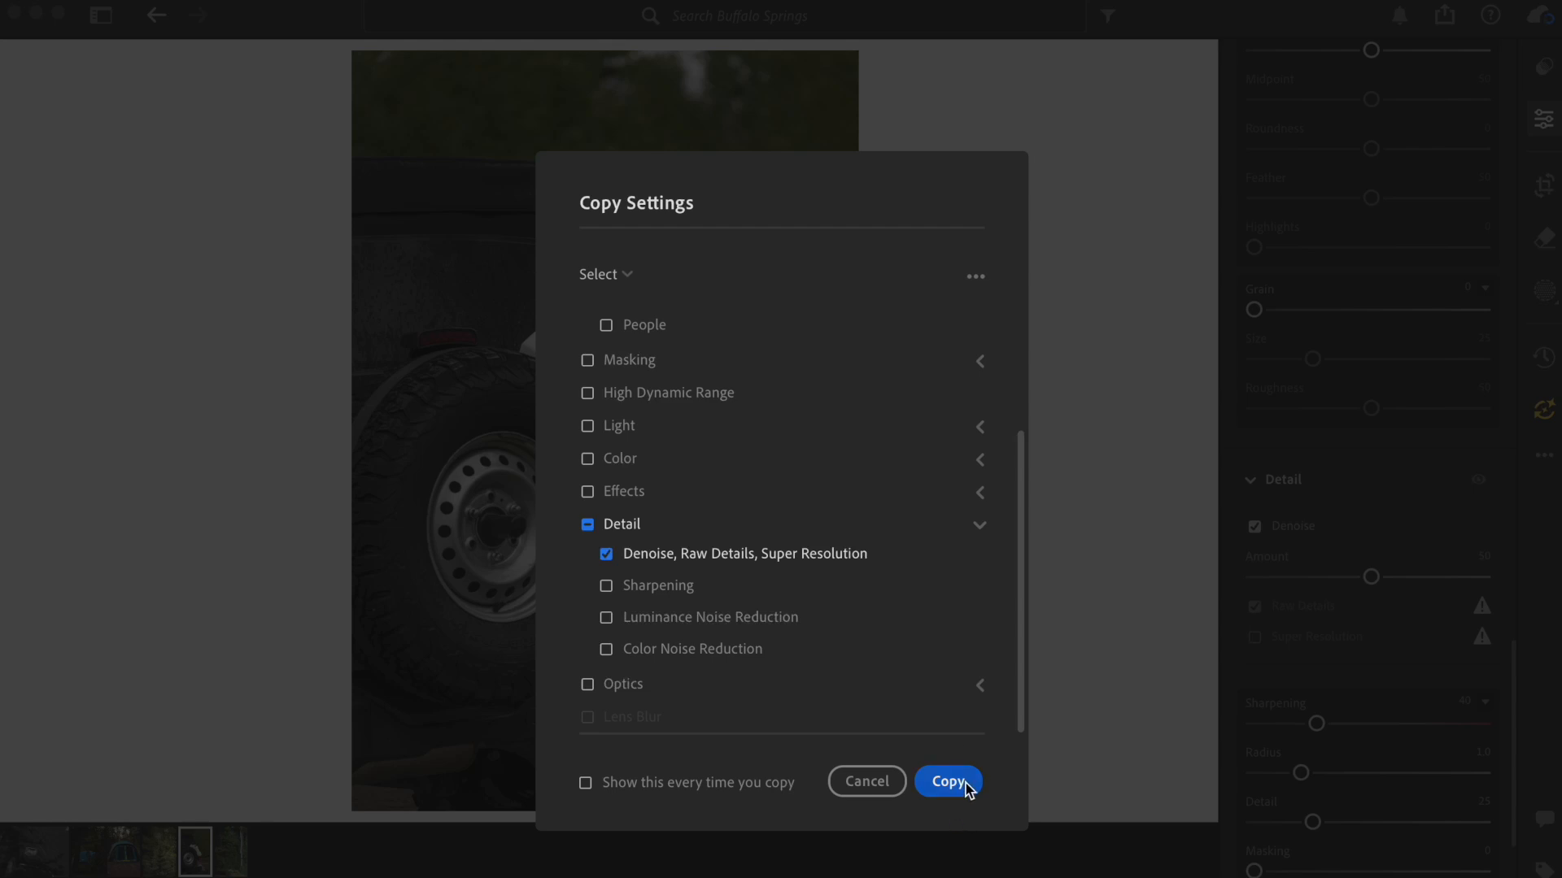
{"action": "left_click", "coordinate": [946, 781]}
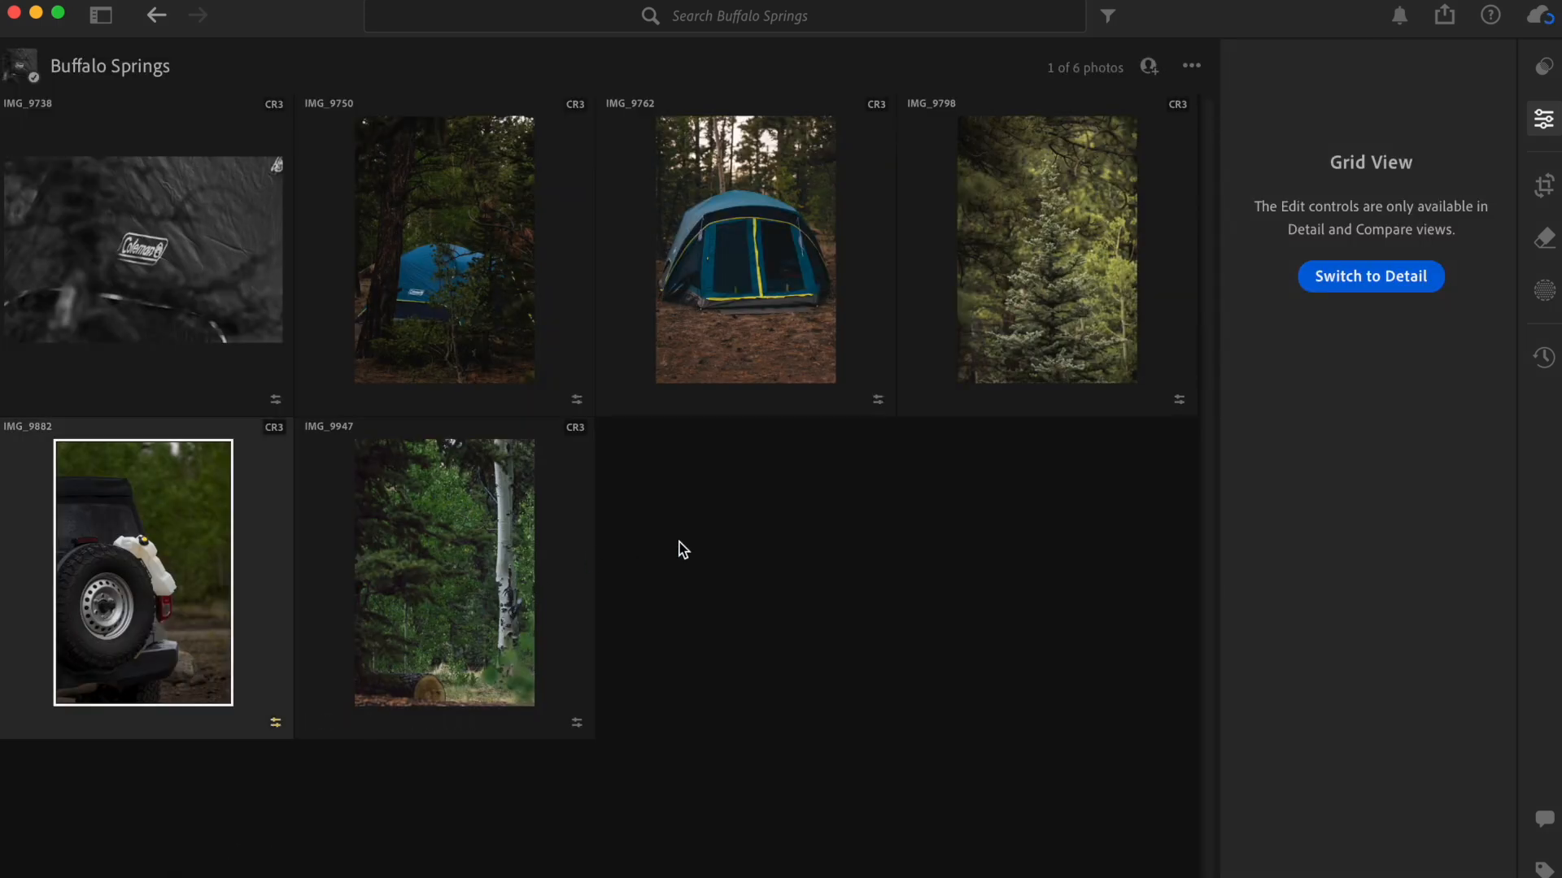
{"action": "mouse_move", "coordinate": [890, 642]}
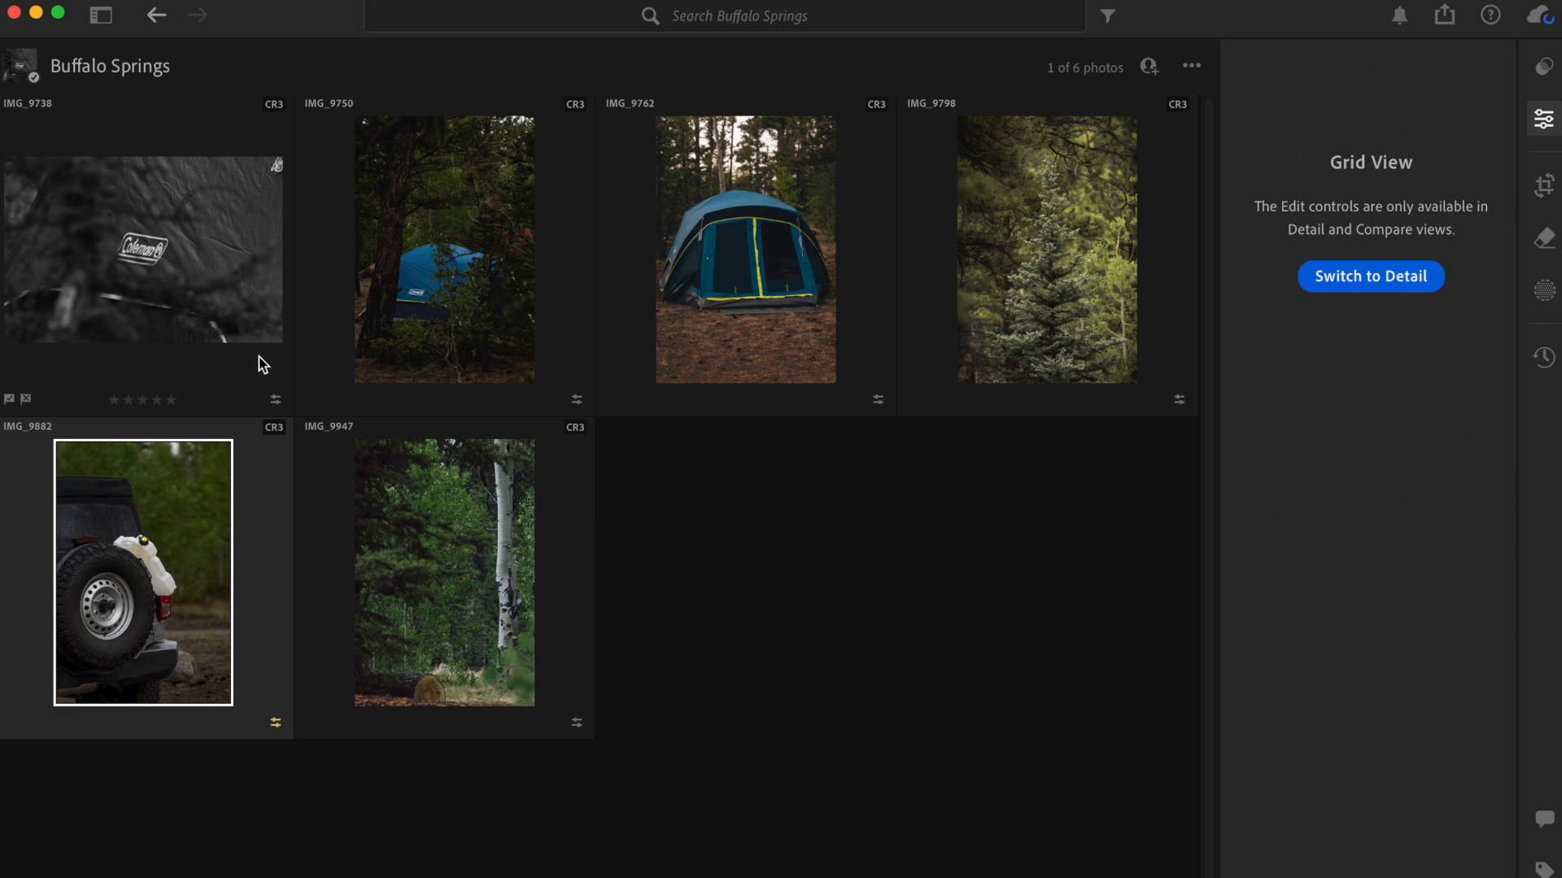
{"action": "mouse_move", "coordinate": [485, 537]}
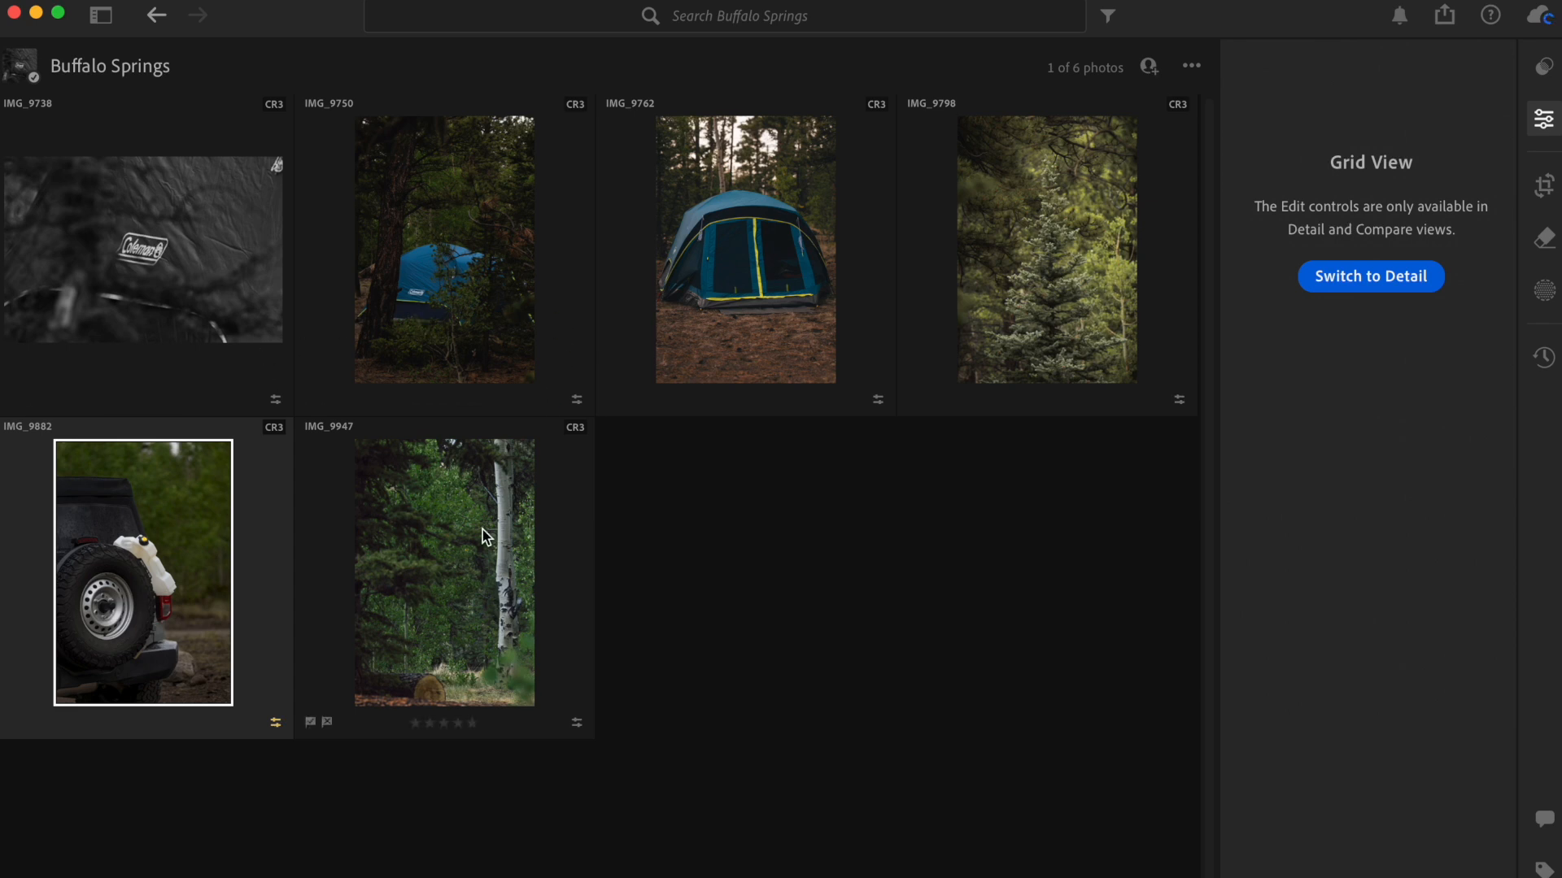
Select the pine and aspen tree photos to receive the copied Denoise settings.
{"action": "left_click", "coordinate": [442, 571]}
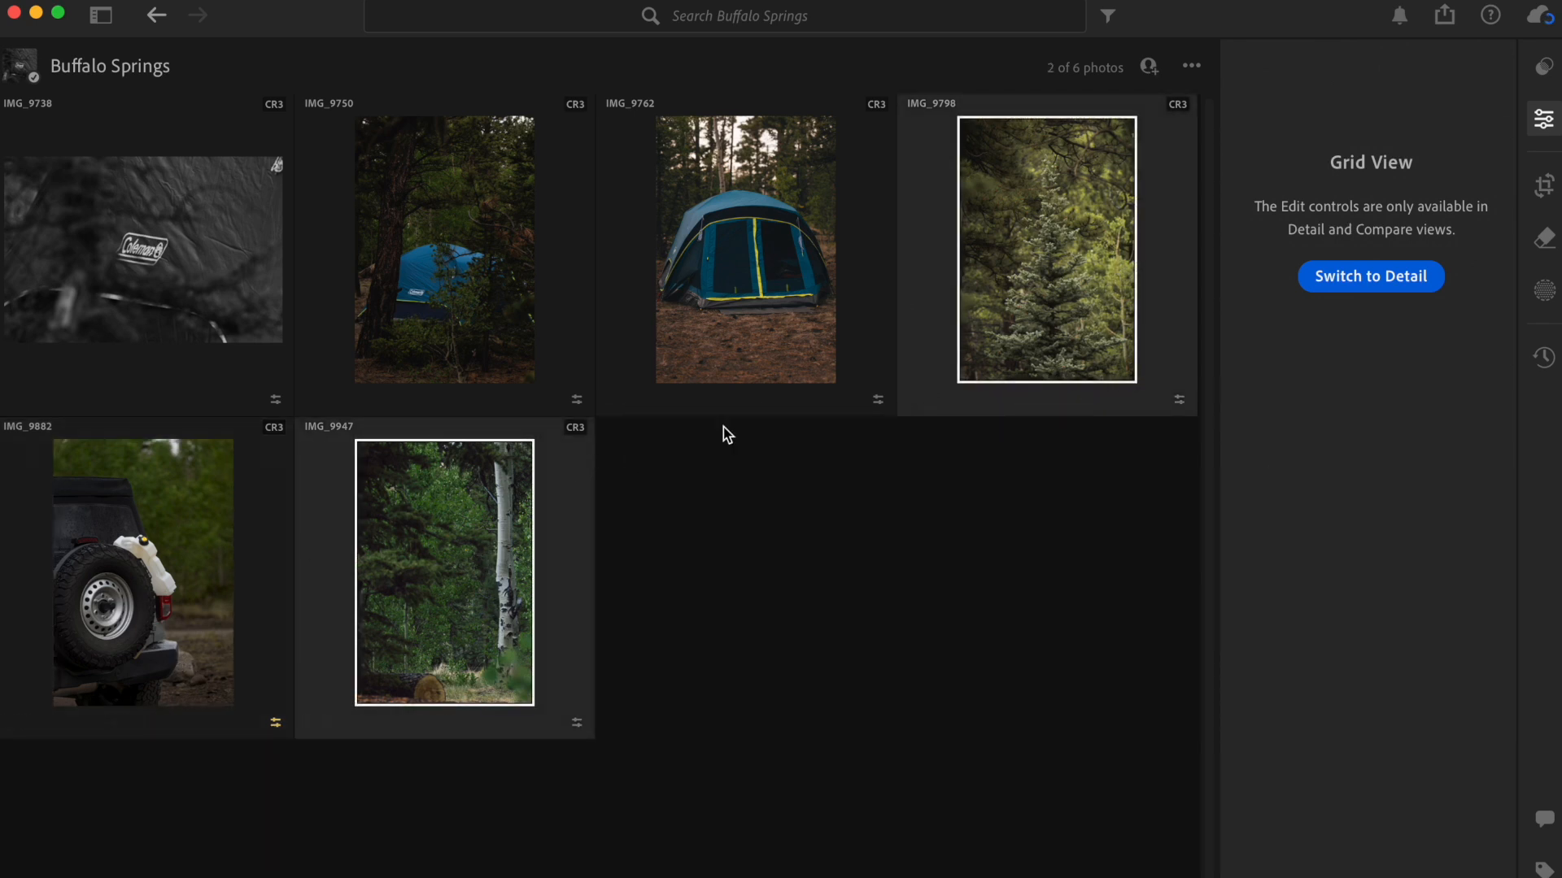
{"action": "mouse_move", "coordinate": [573, 331]}
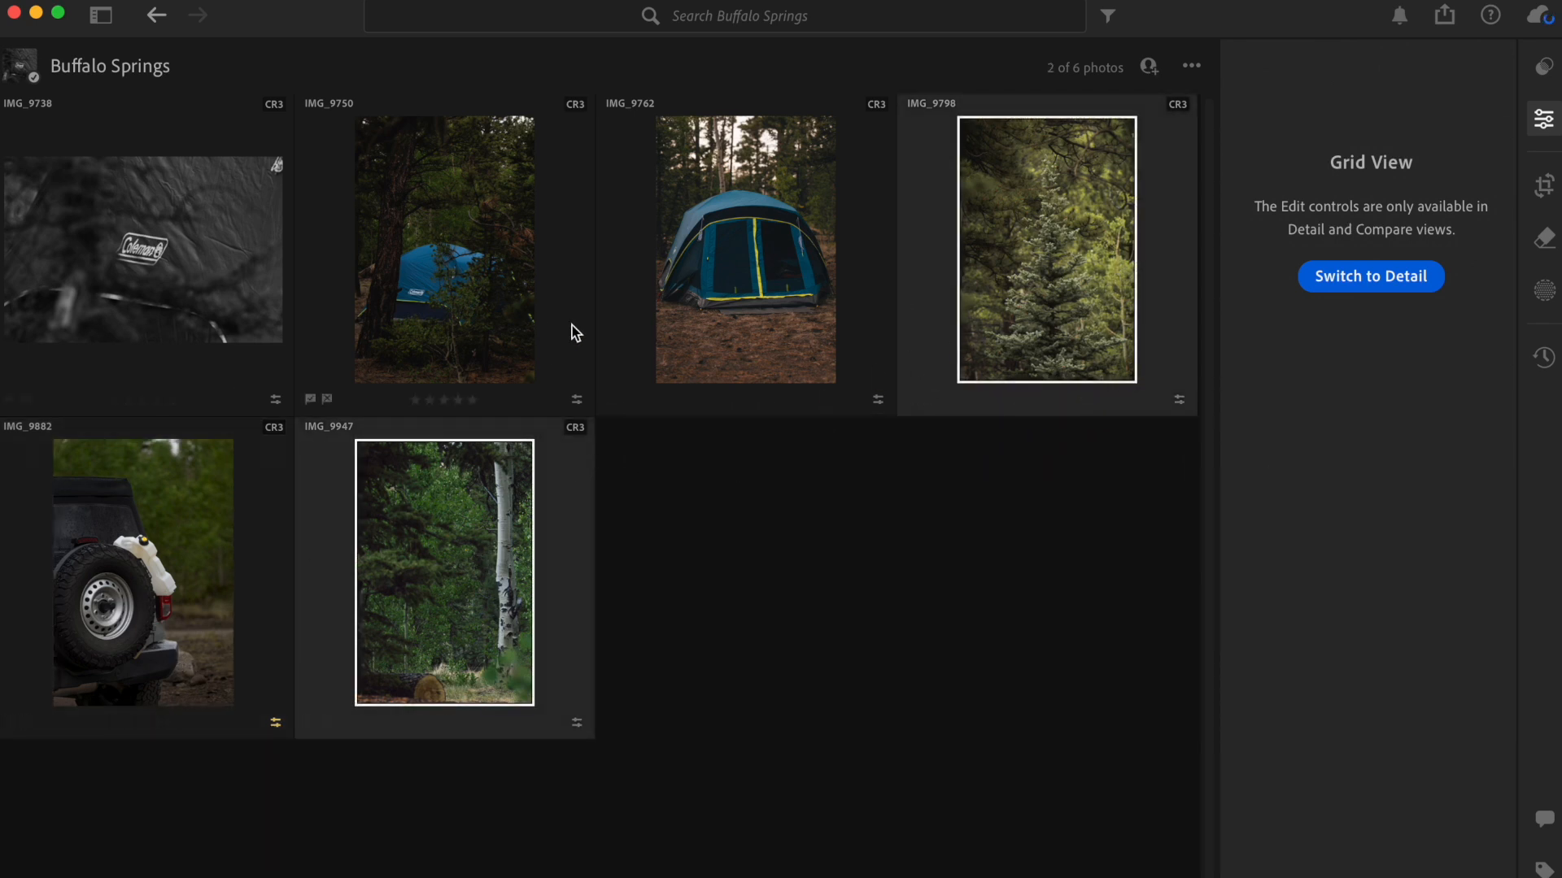
{"action": "mouse_move", "coordinate": [1083, 333]}
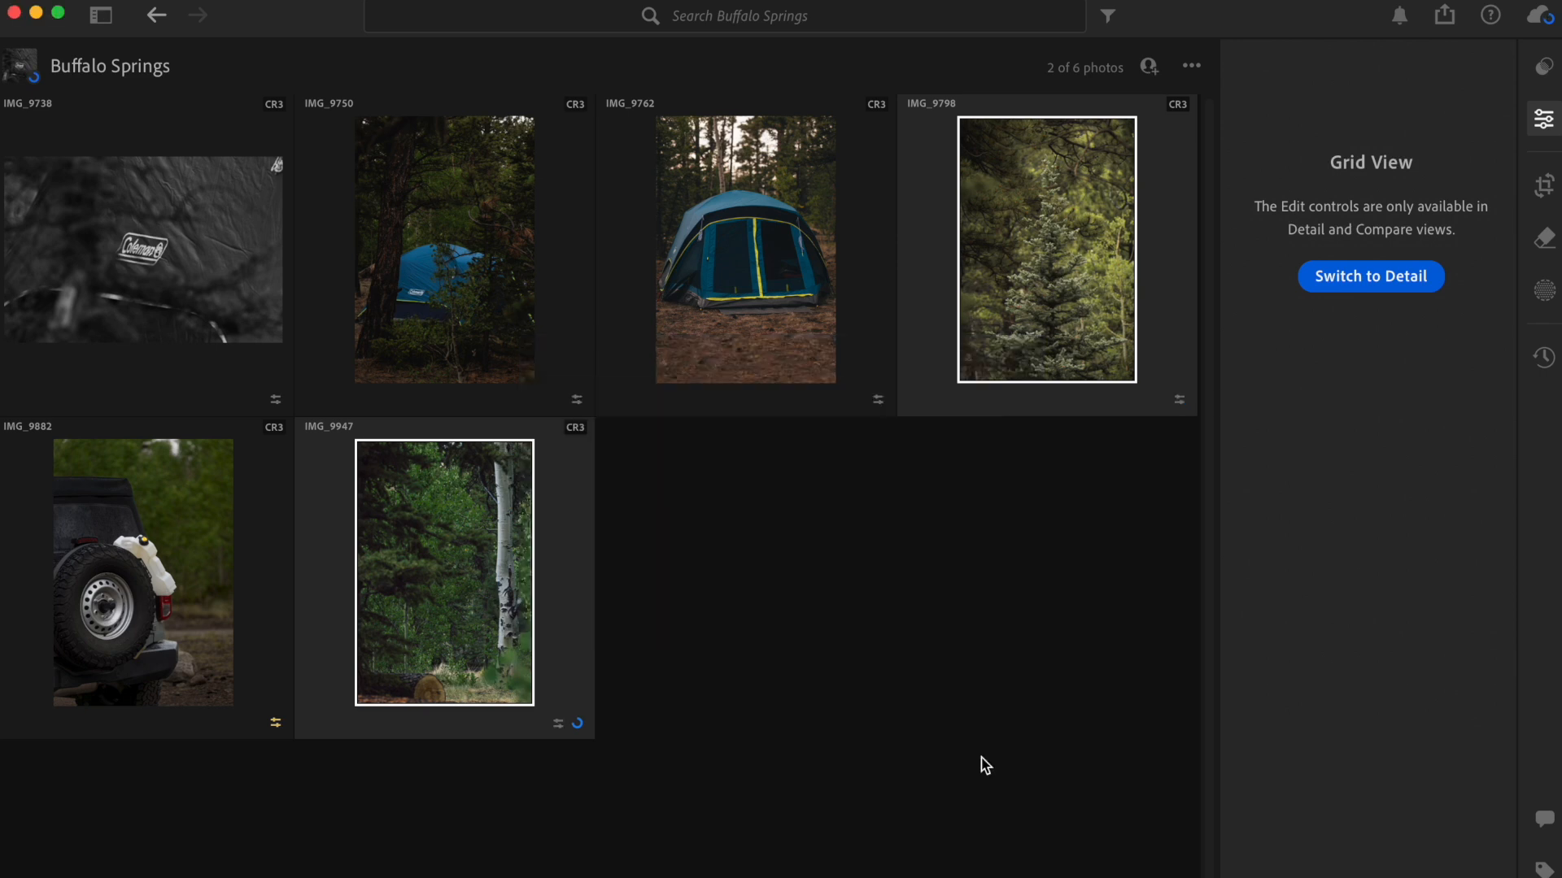
{"action": "mouse_move", "coordinate": [916, 617]}
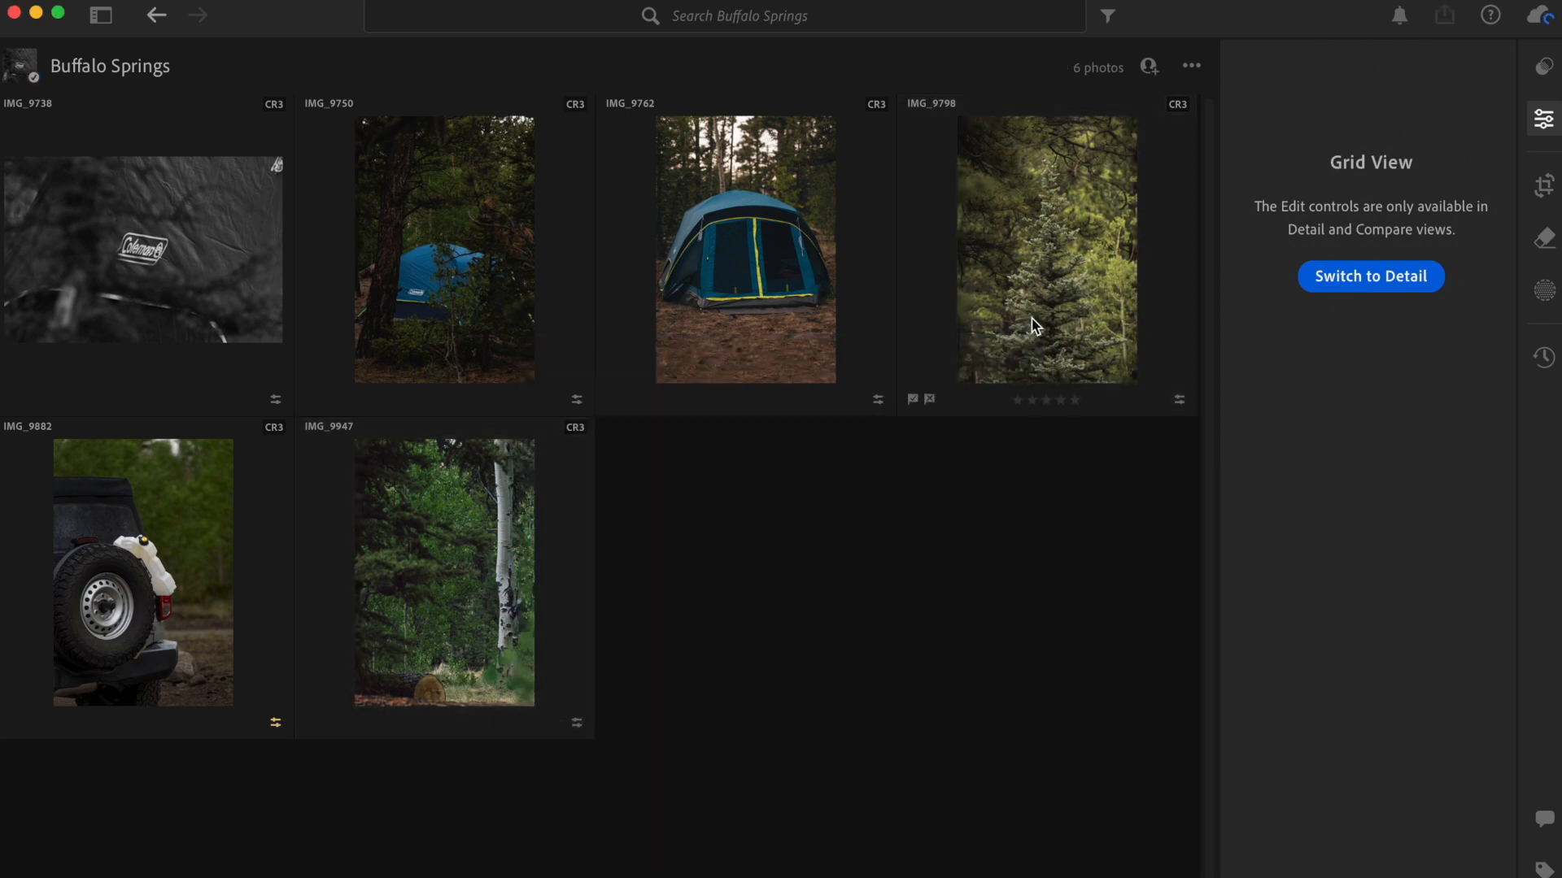
{"action": "left_click", "coordinate": [444, 570]}
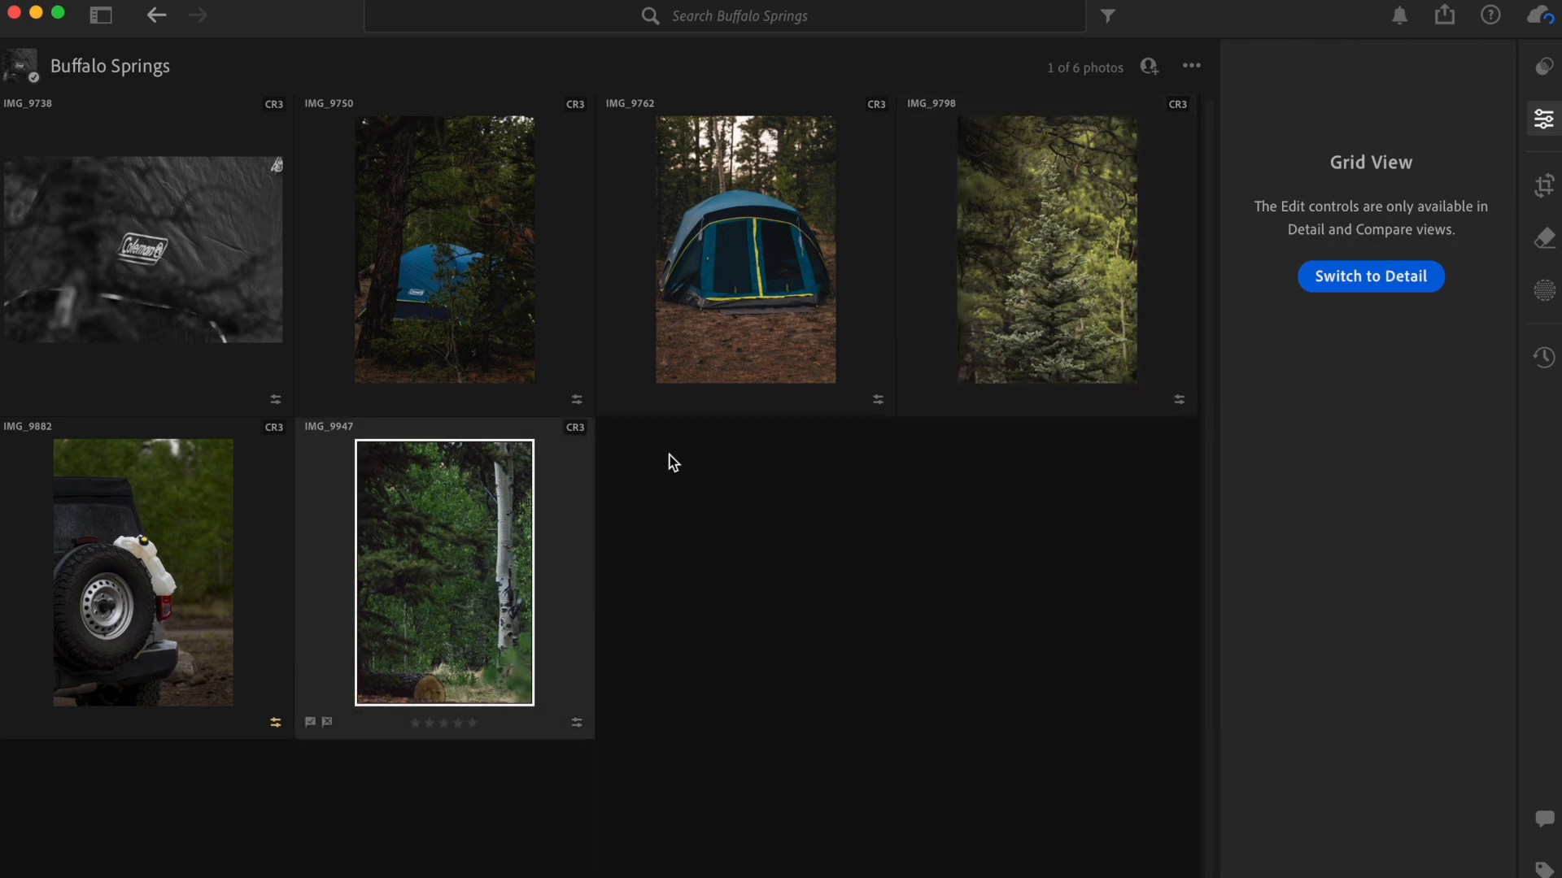
{"action": "left_click", "coordinate": [1046, 247]}
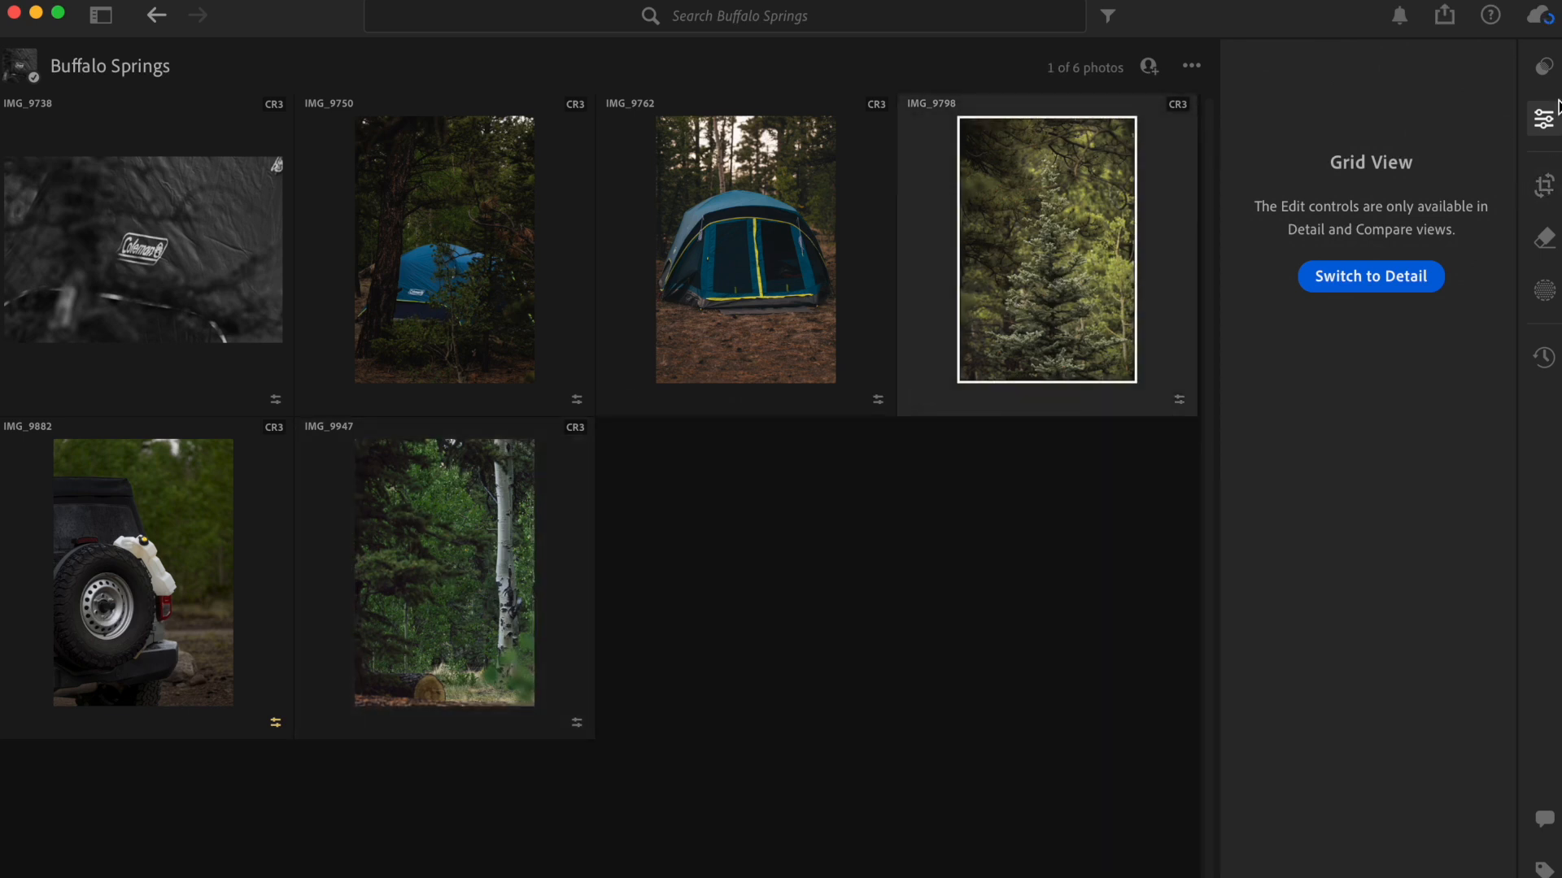
{"action": "left_click", "coordinate": [1369, 277]}
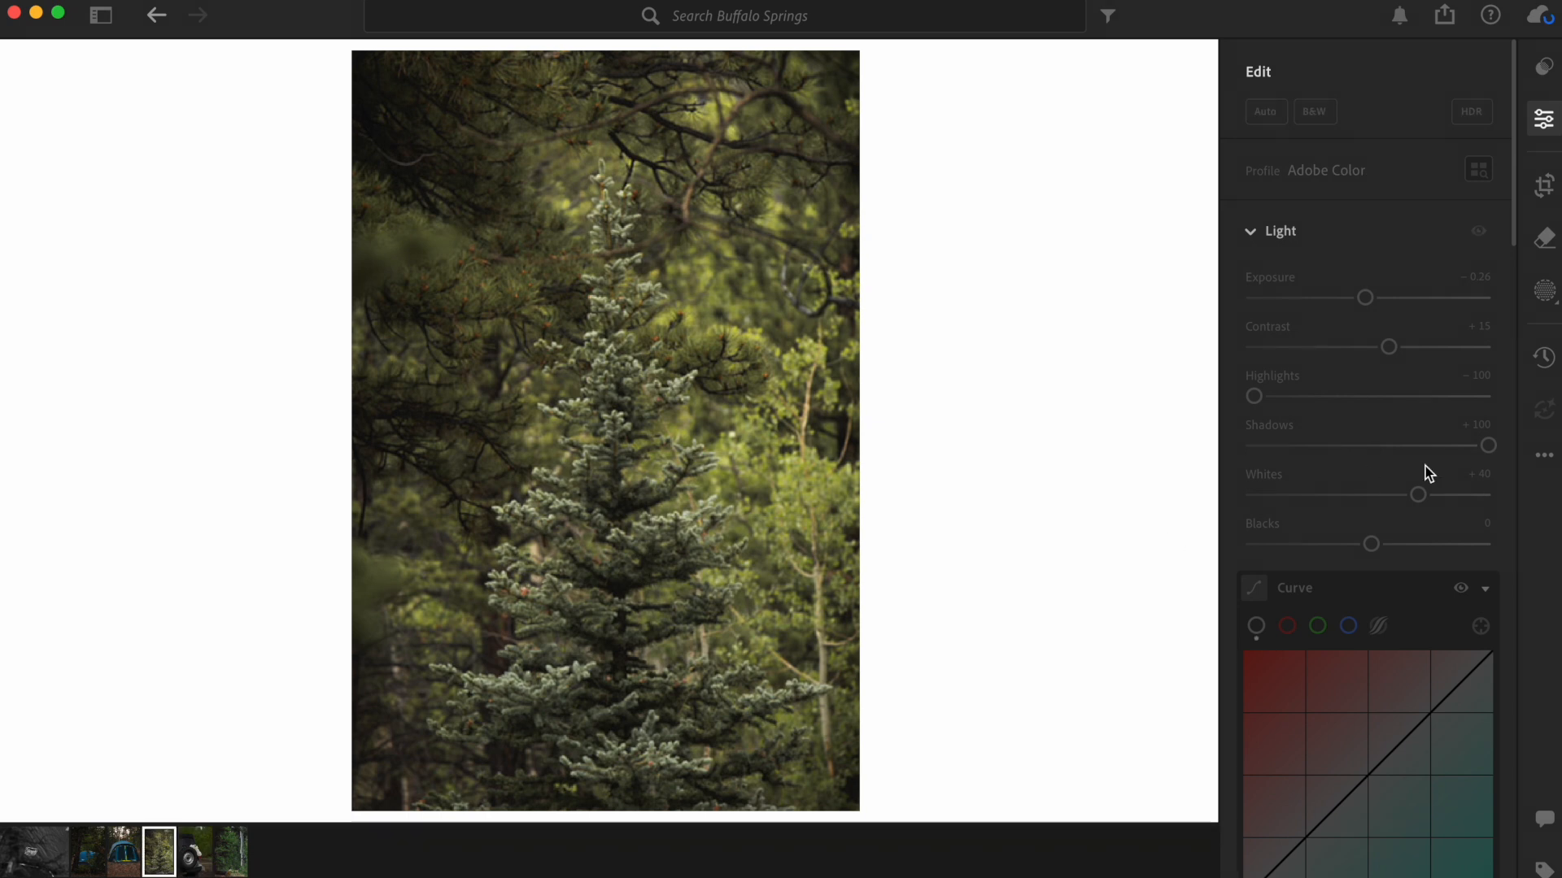
{"action": "scroll", "scroll_direction": "down", "scroll_amount": 3}
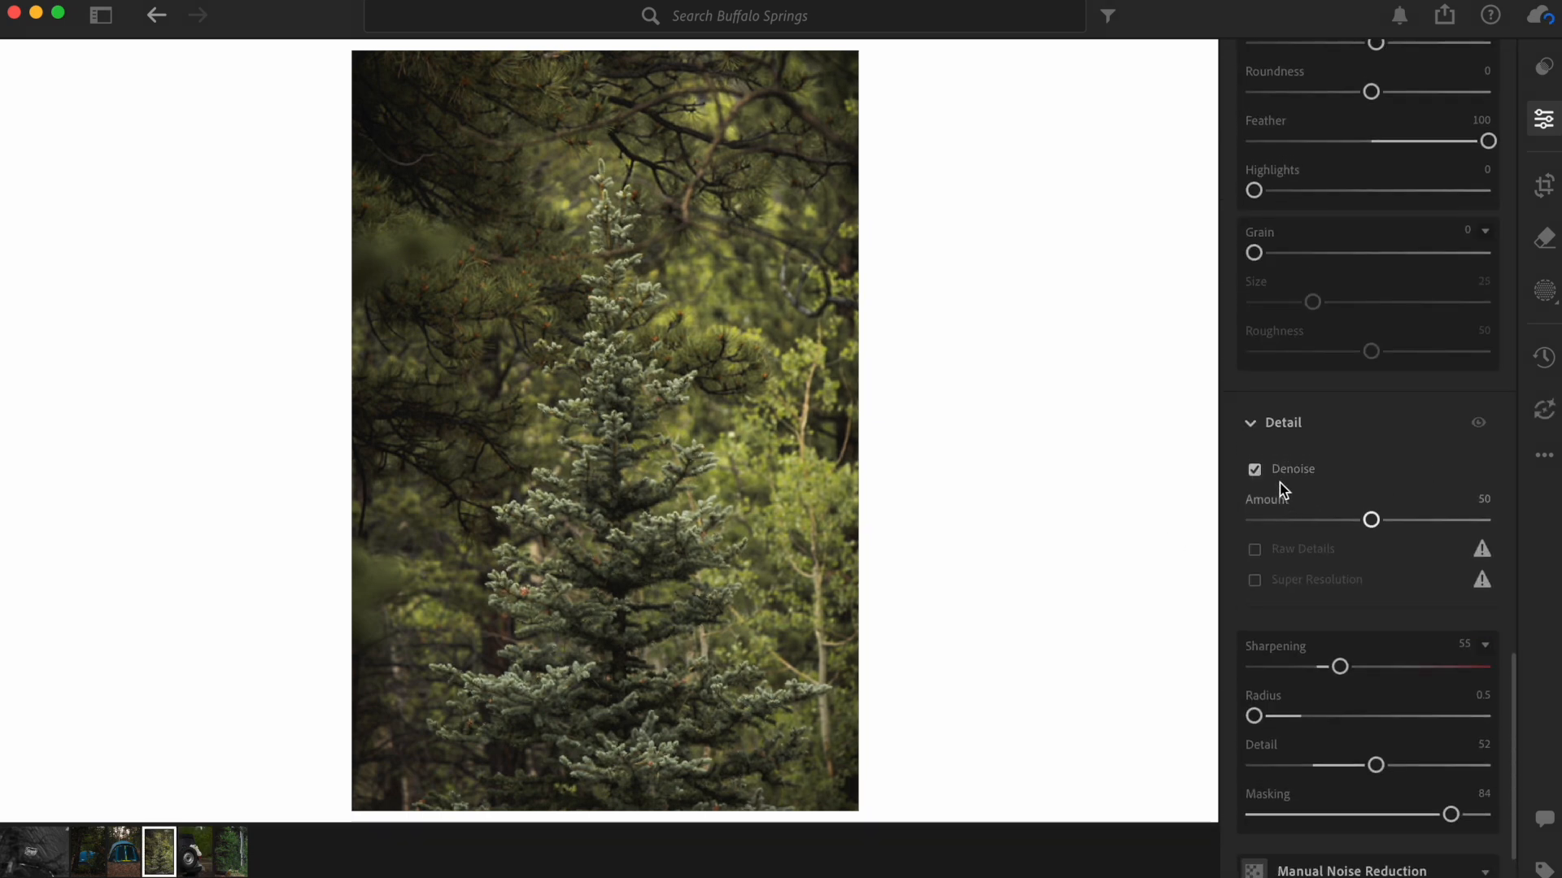
{"action": "left_click", "coordinate": [229, 851]}
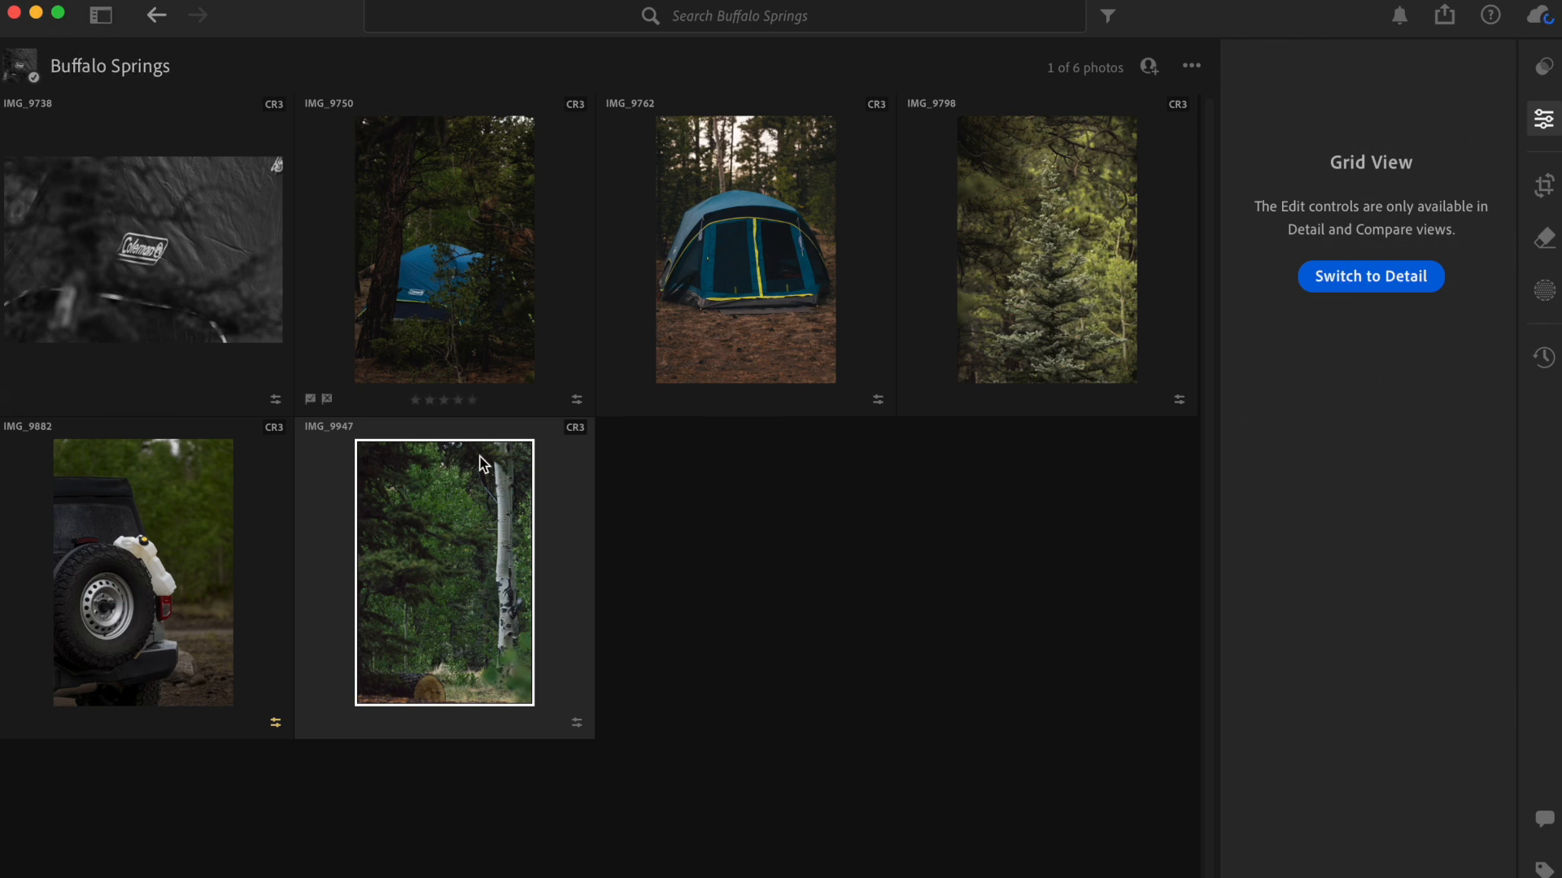
{"action": "mouse_move", "coordinate": [478, 583]}
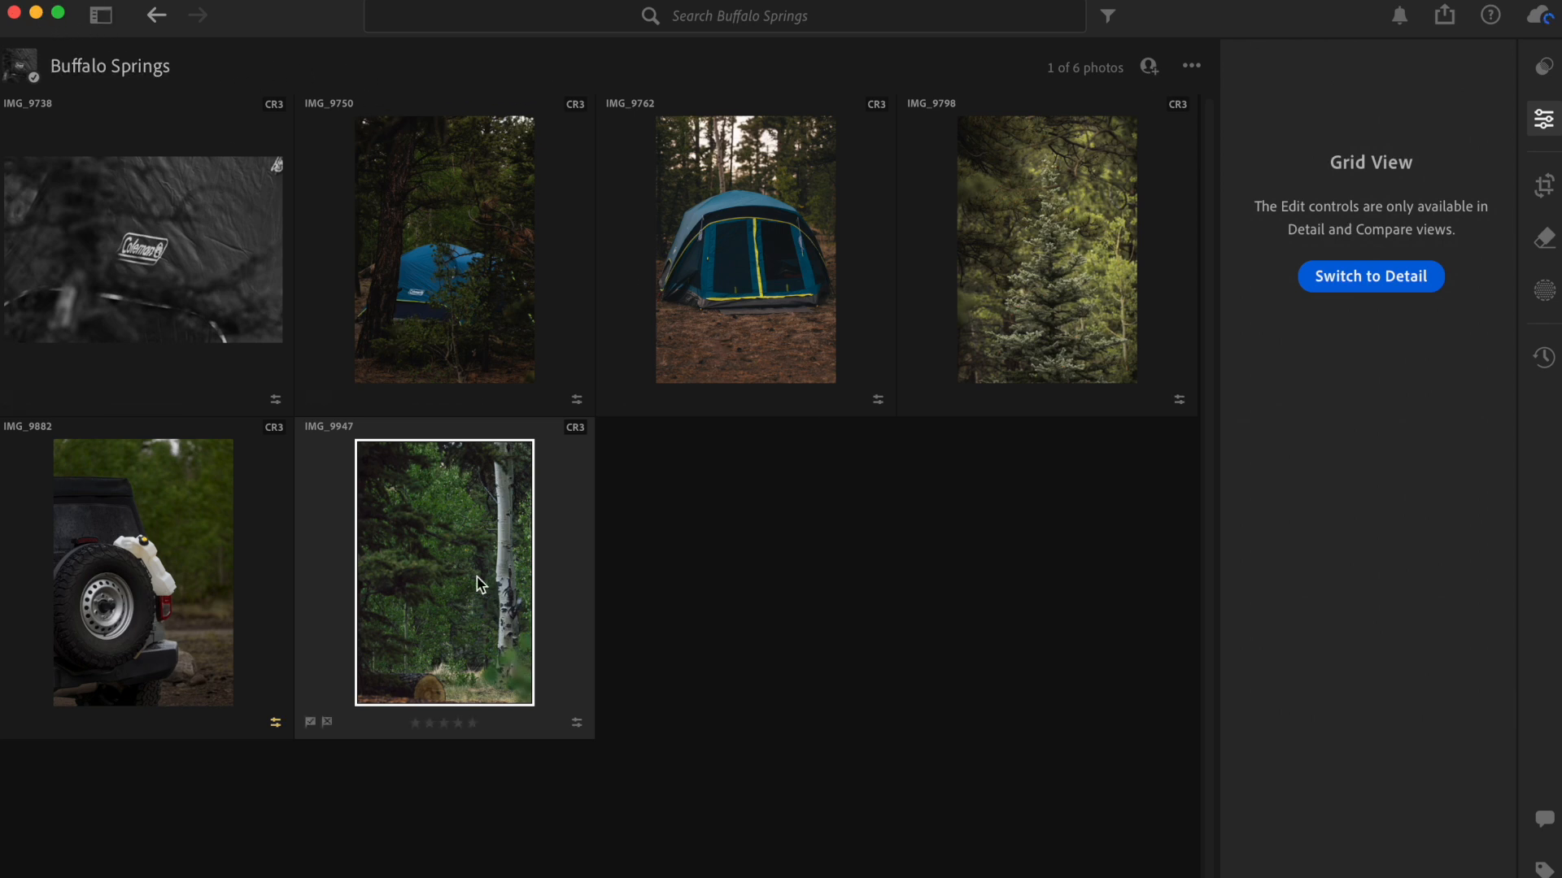